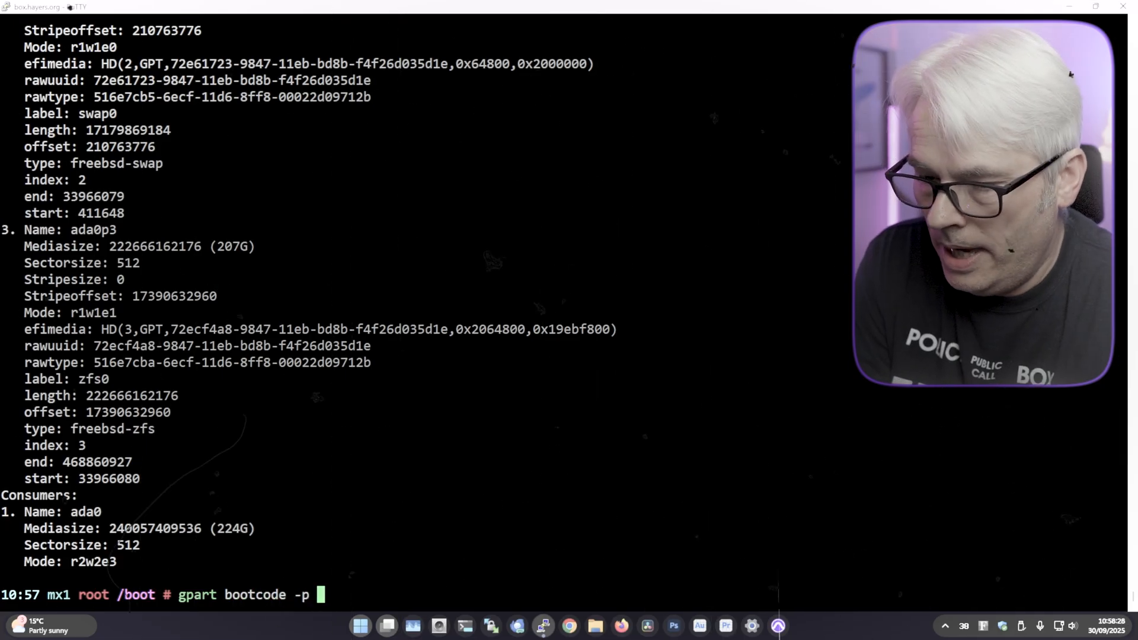
Step: On mx1, type 'gpart bootcode -p /boot/boot1.efi -i 1 ada0'
text(/boot/boot)
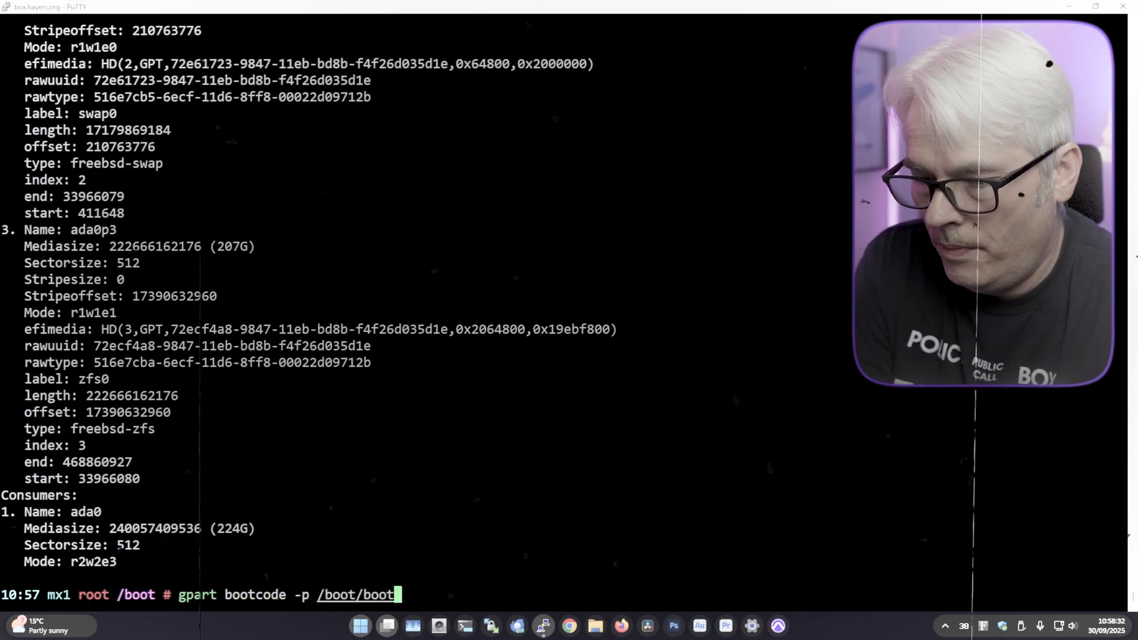
text(1.efi)
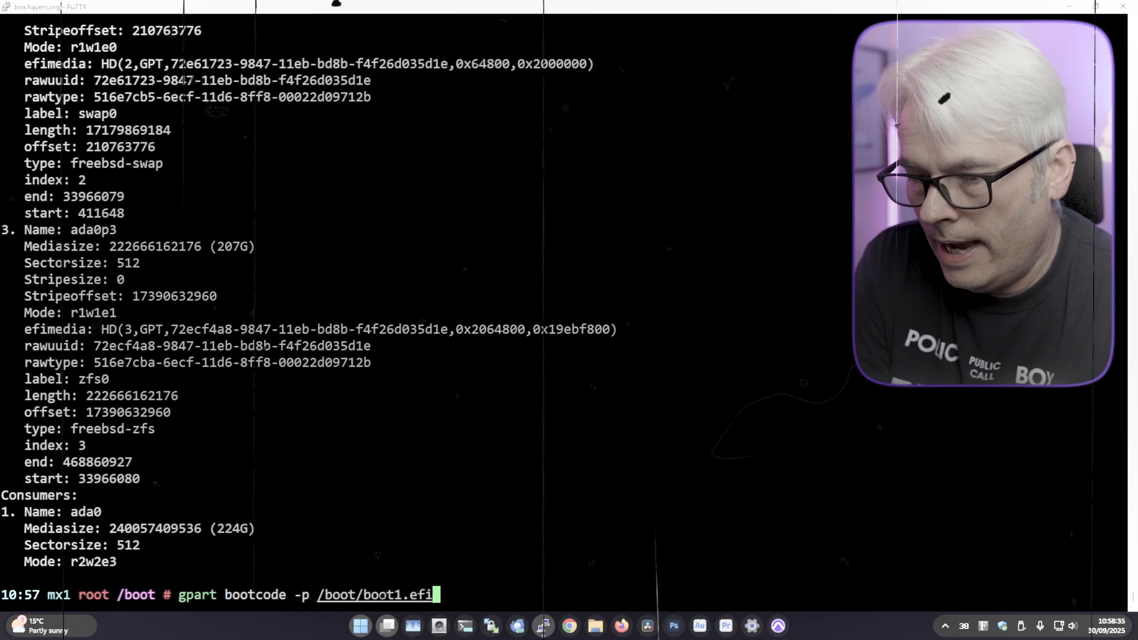
text(-i)
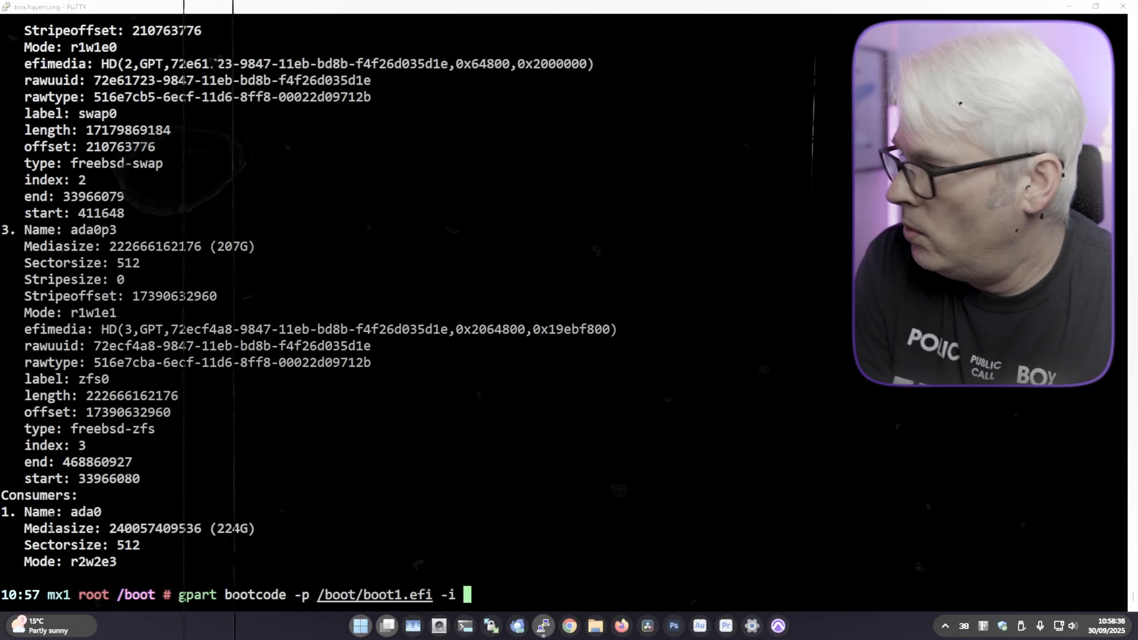
text(1)
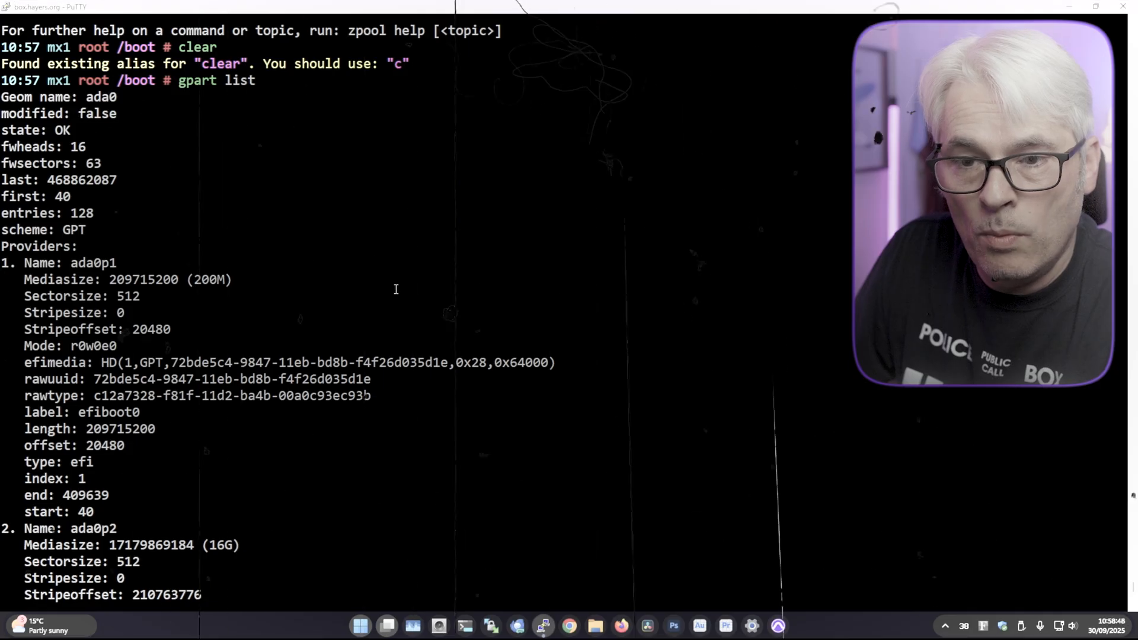
text(gpart bootcode -p /boot/boot1.efi -i 1 ada)
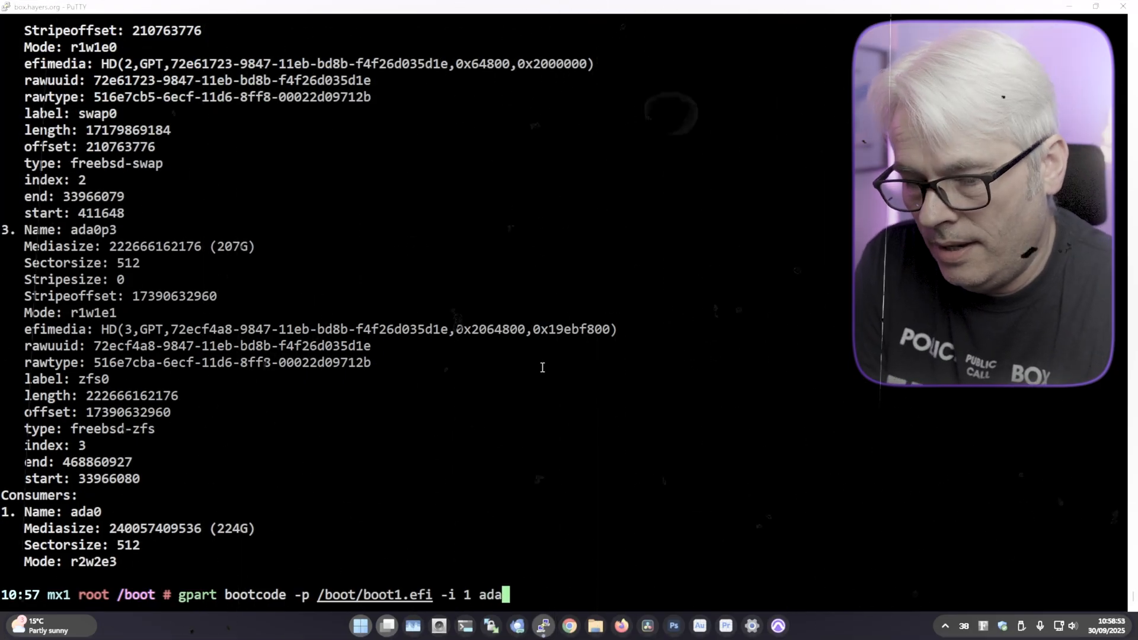
text(0)
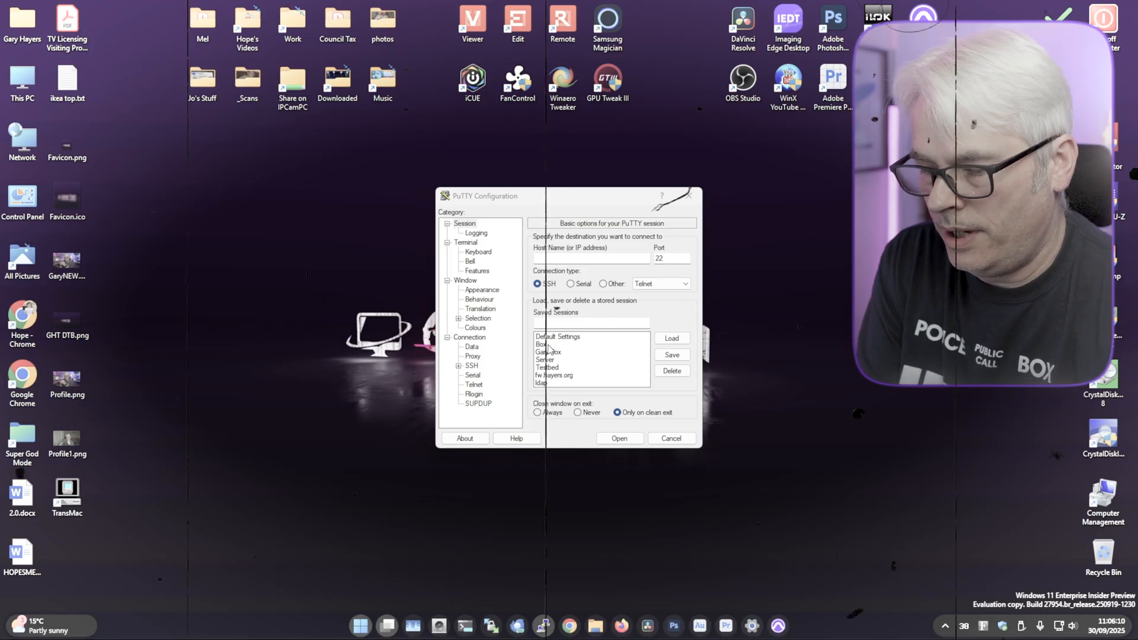
Step: Pick a saved session in PuTTY Configuration to connect to the testbed
click(618, 437)
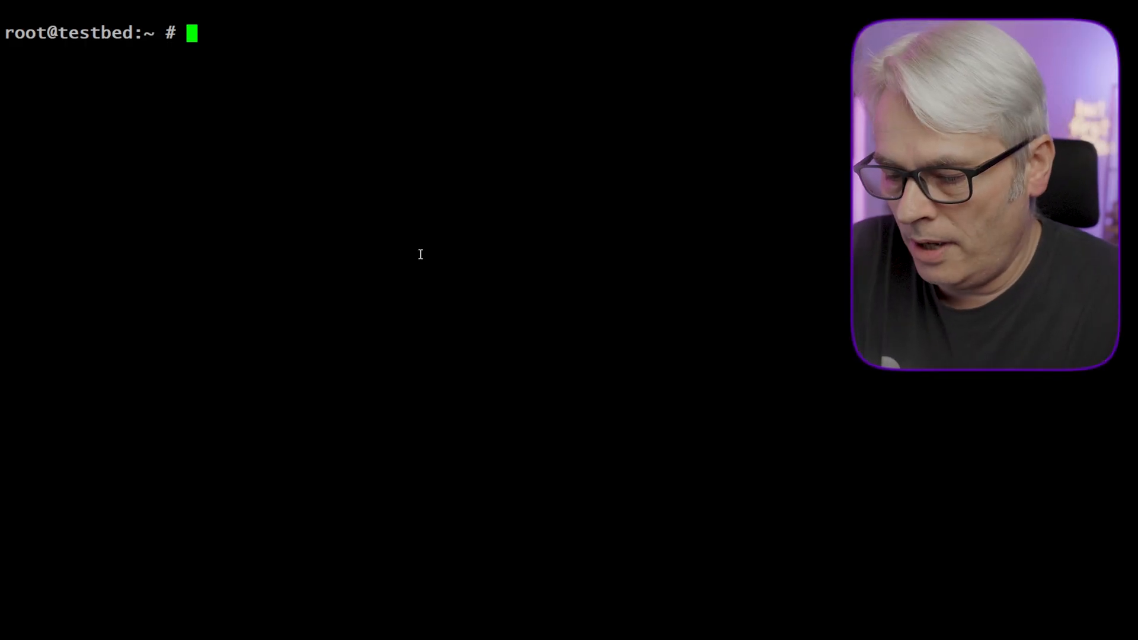
Step: Type 'gpart bootcode -p /boot/boot1.efi -i 1 ada0' on testbed, then abandon it
text(gpart boot)
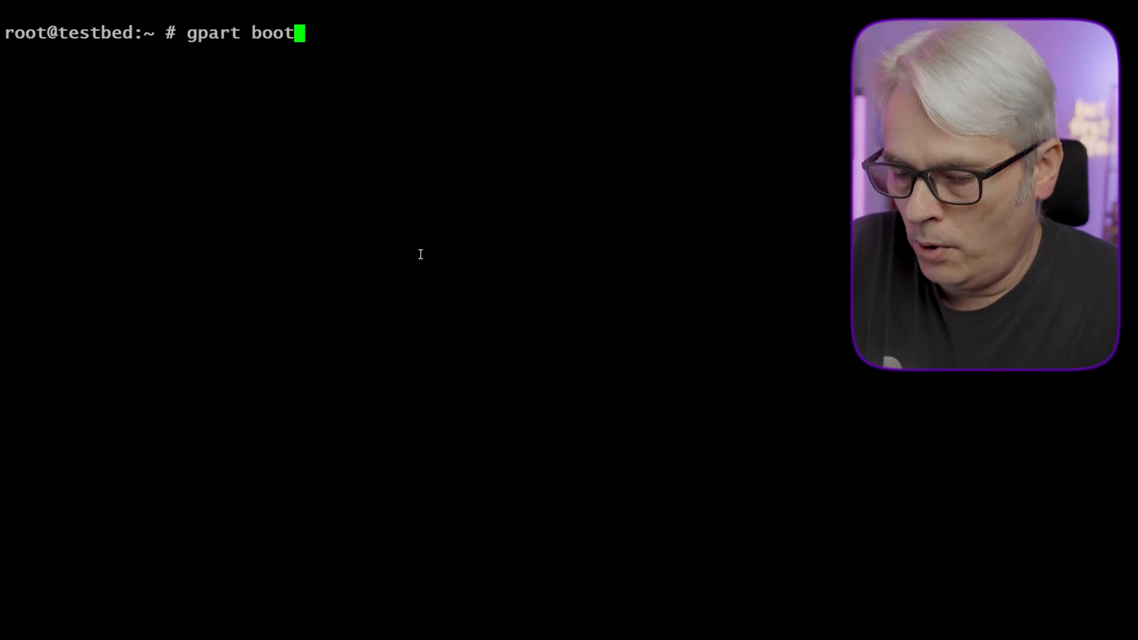
text(code -p)
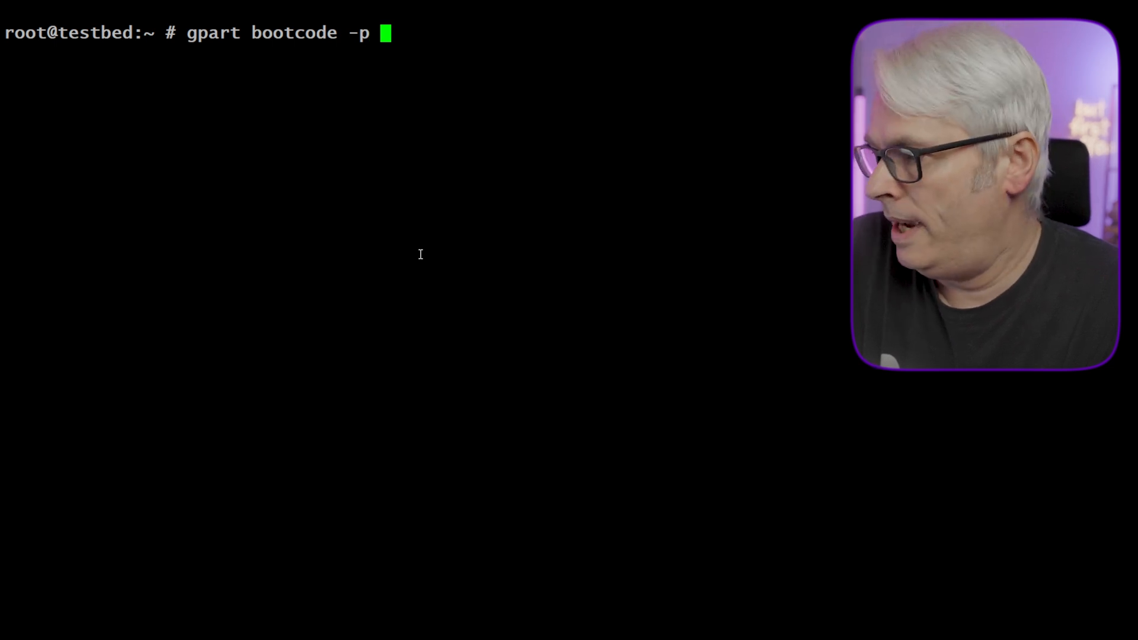
text(/boot/boot1)
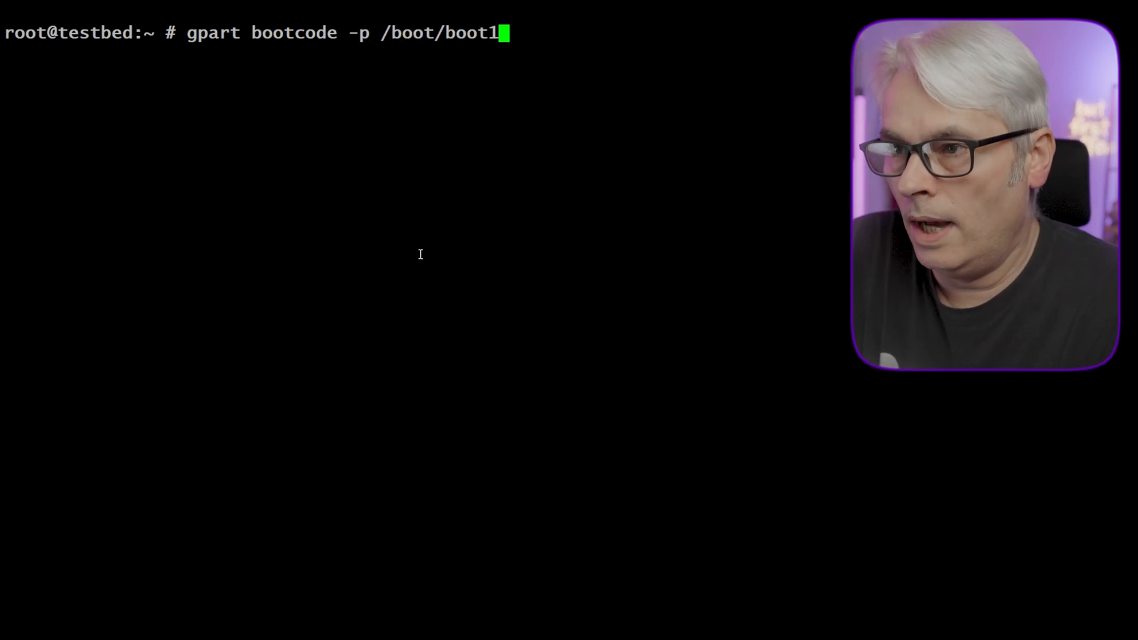
text(.efi -i 1 a)
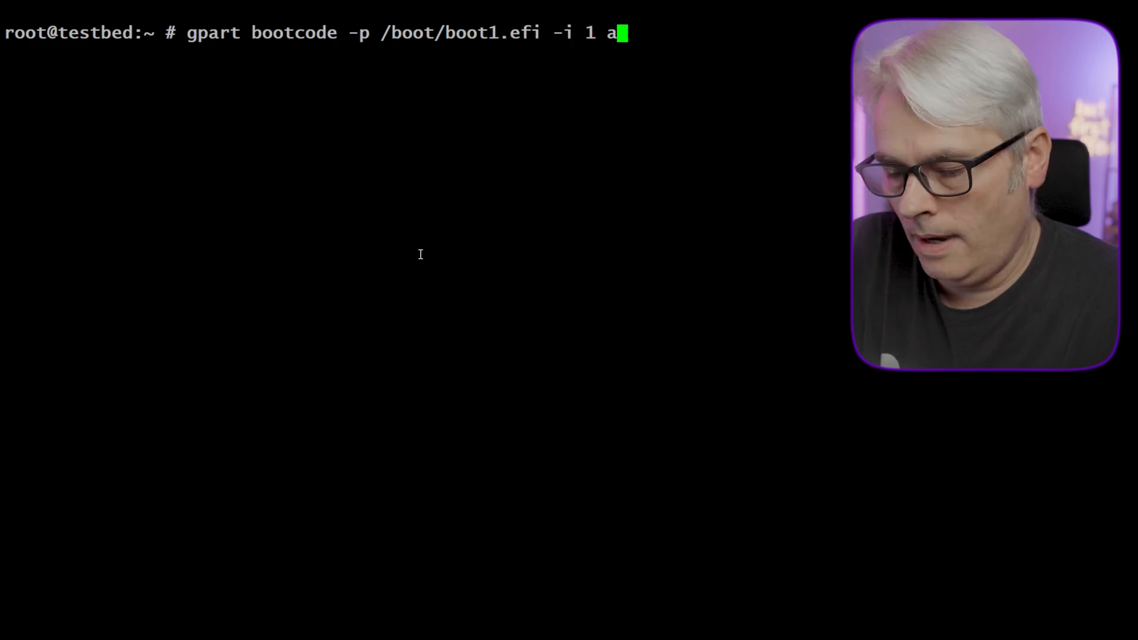
text(da0)
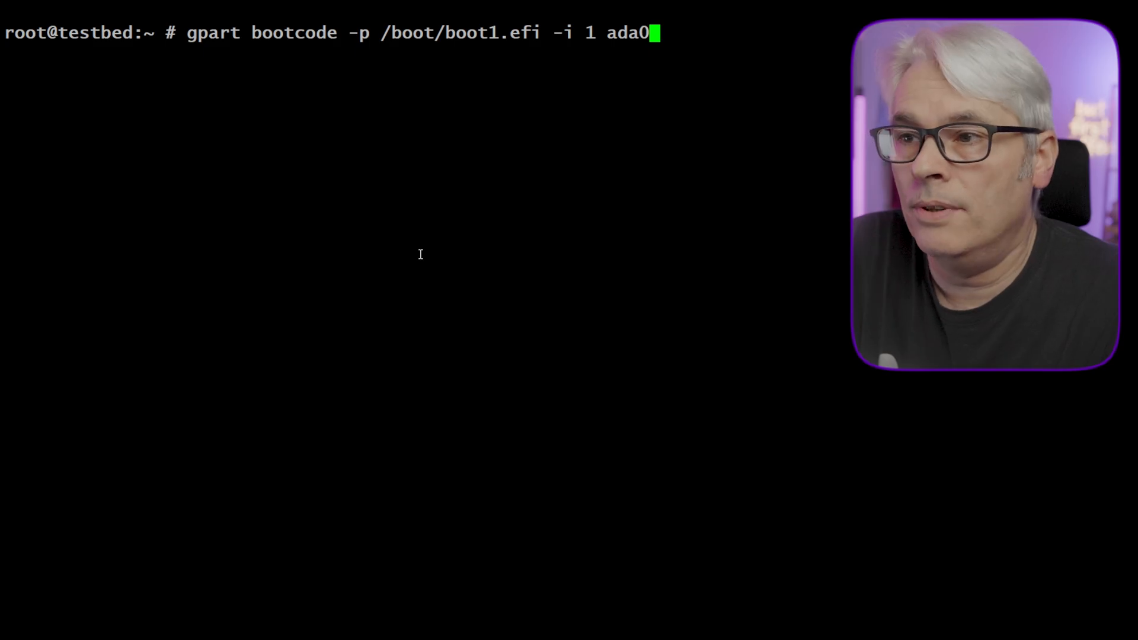
key(Backspace)
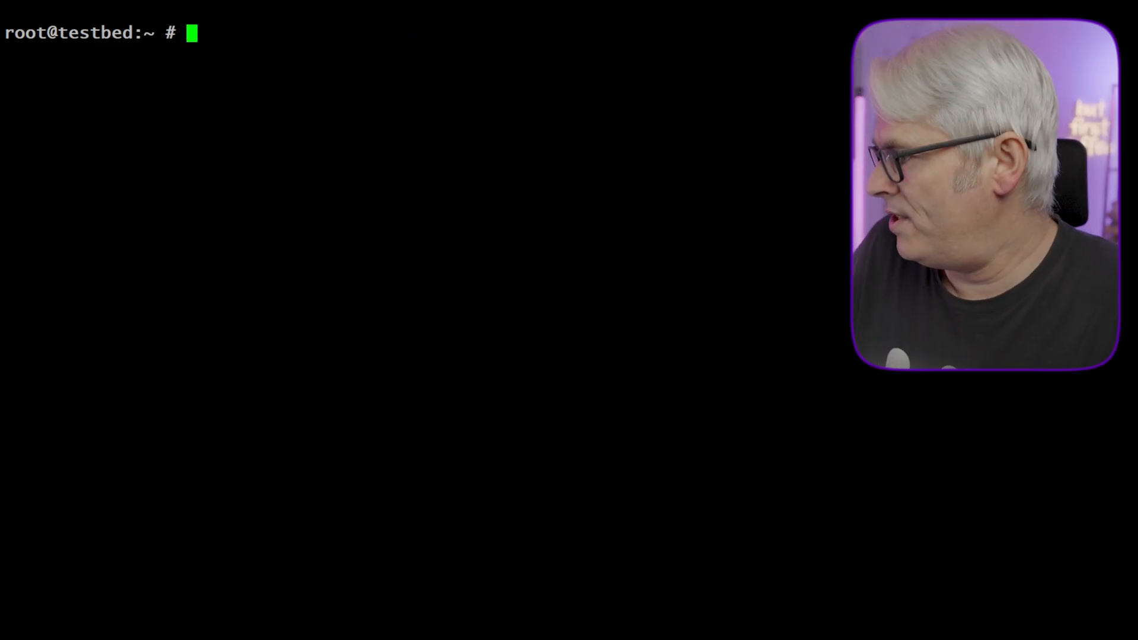
Step: Check and upgrade the zroot pool, then enter 'mount -t msdosfs /dev/ada0p1 /mnt'
text(zpool upgrade)
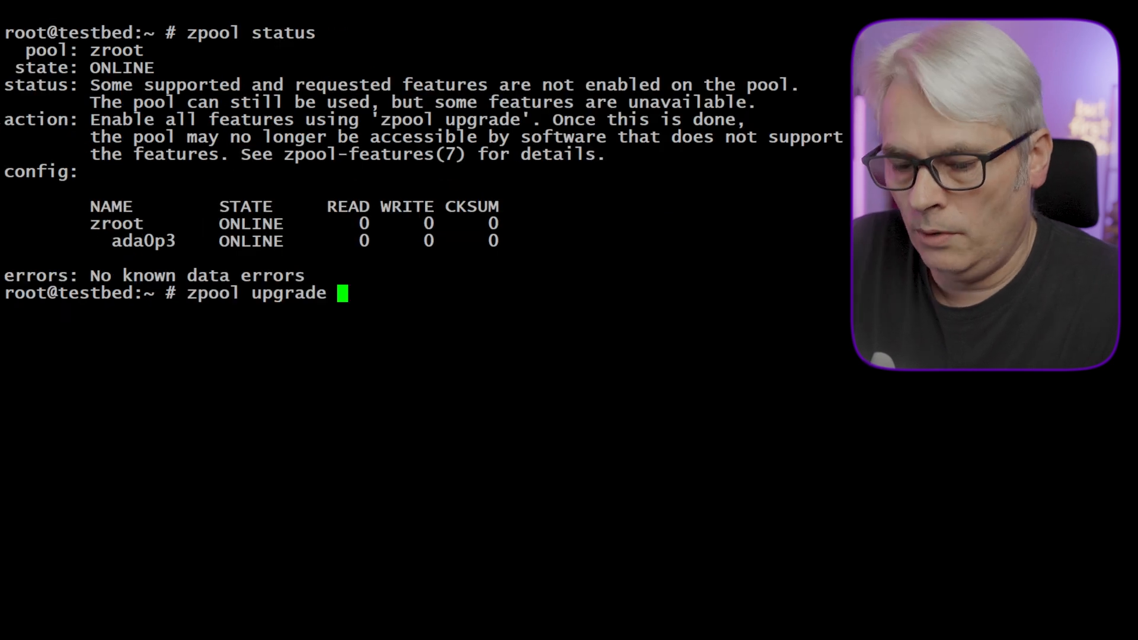
text(zroot)
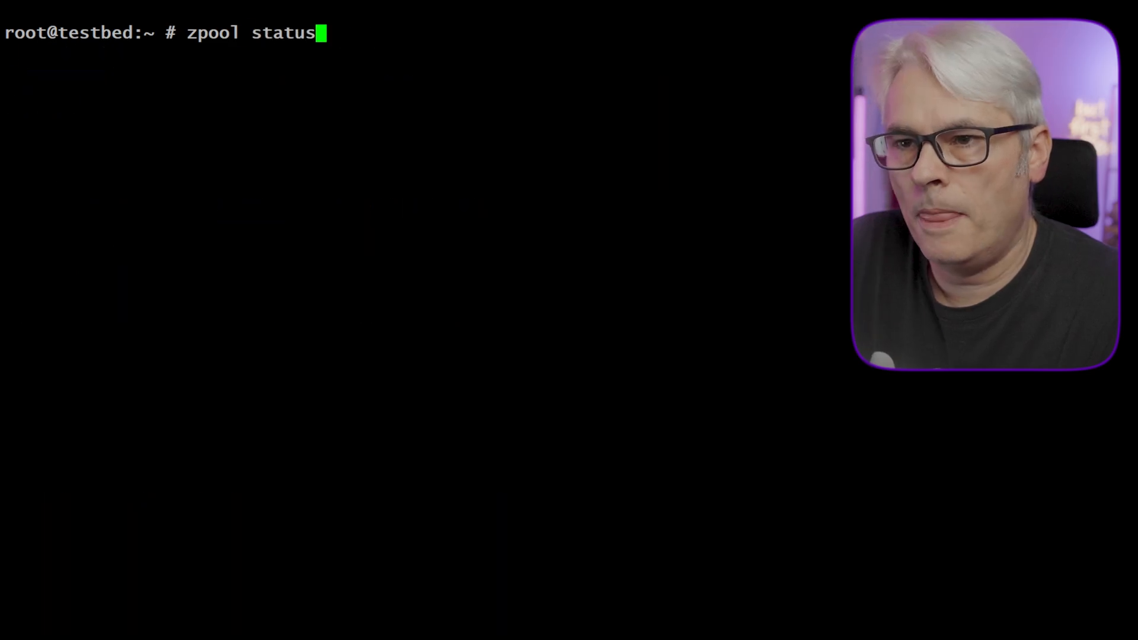
key(Return)
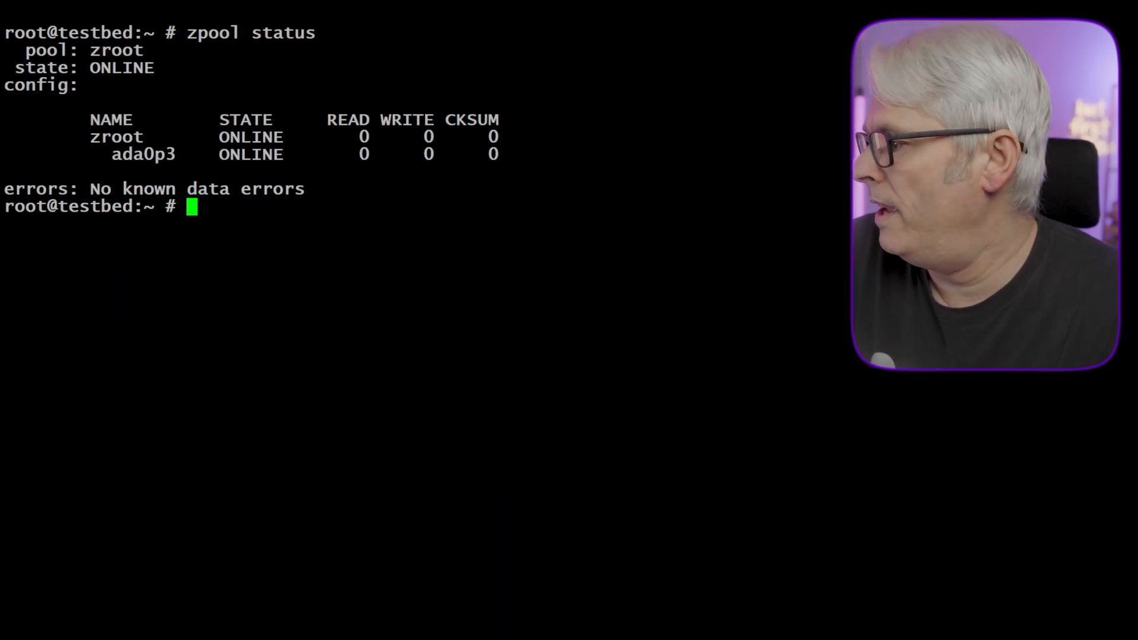
text(mount -t msdosfs /dev/ada0p1 /mnt)
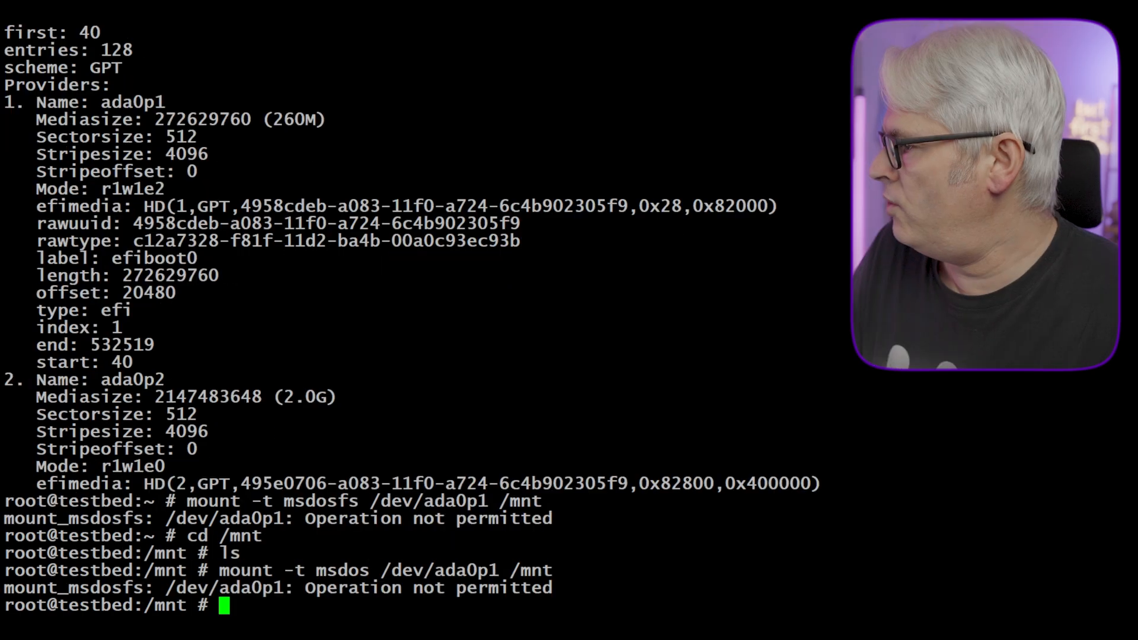
Step: Show ada0's partition layout with gpart show
text(gpart show)
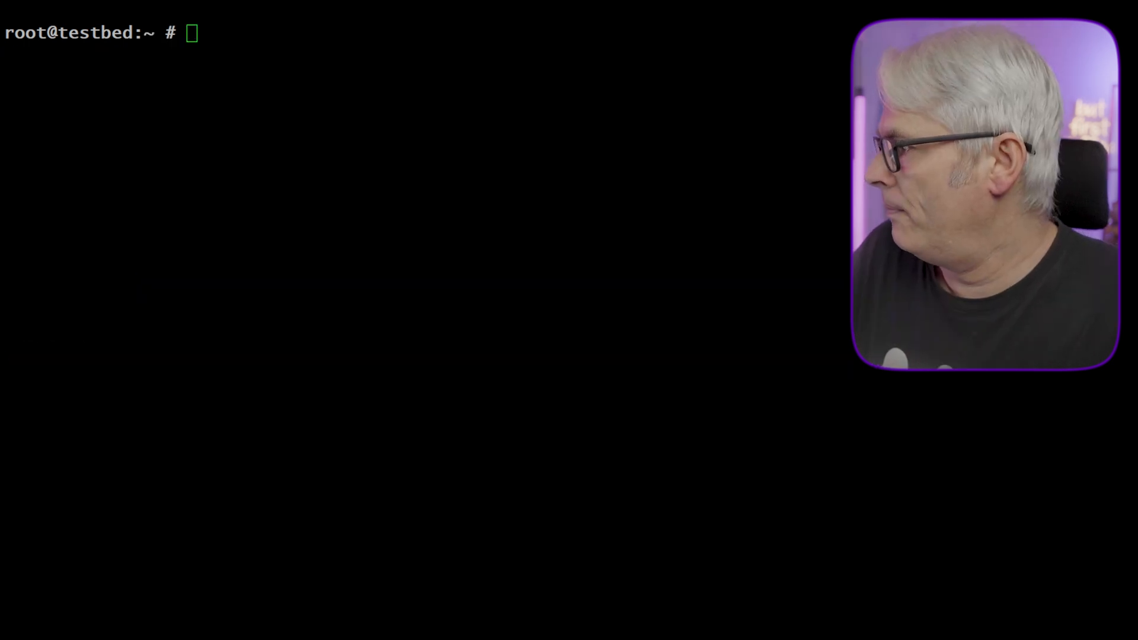
Step: Retry mounting ada0p1 as msdosfs on /mnt, then open /etc/sysctl.conf in pico
text(mount -t msdosfs /dev/ada0p1 /mnt)
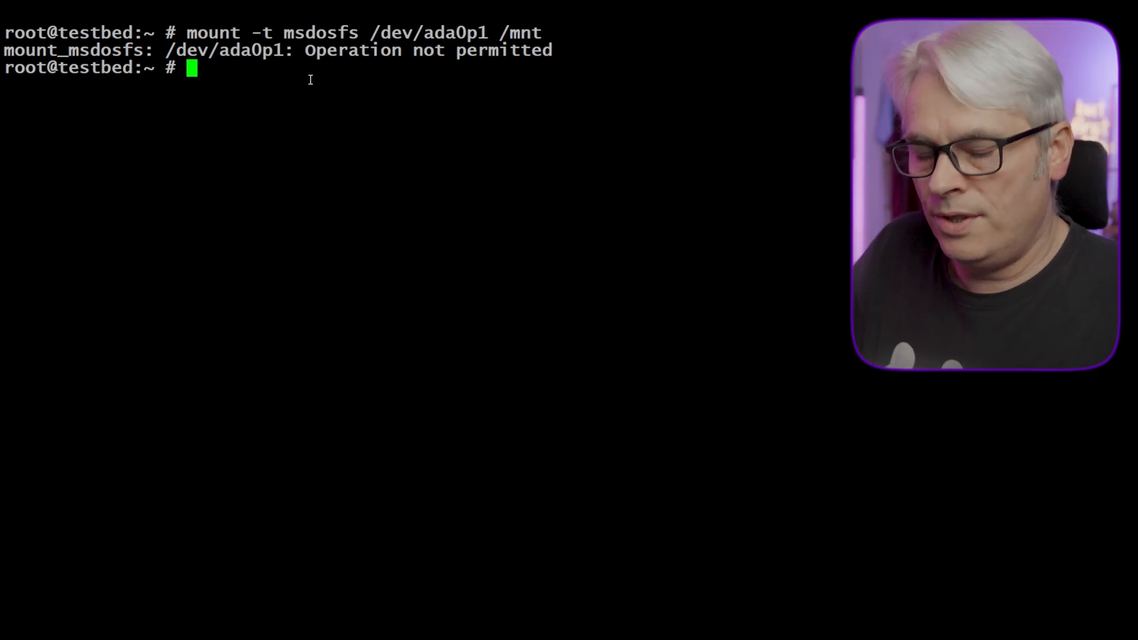
text(pico /etc/sysctl.conf)
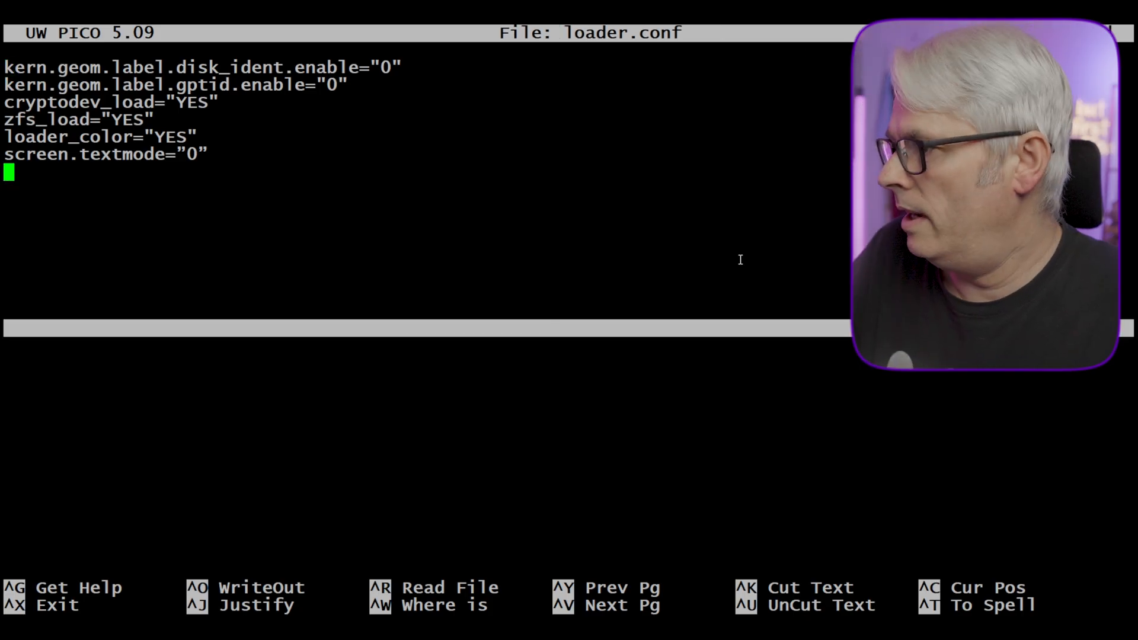
Step: Append coretemp, tmpfs, aio and vboxdrv _load="YES" lines to loader.conf and save
text(coretemp_load="YES")
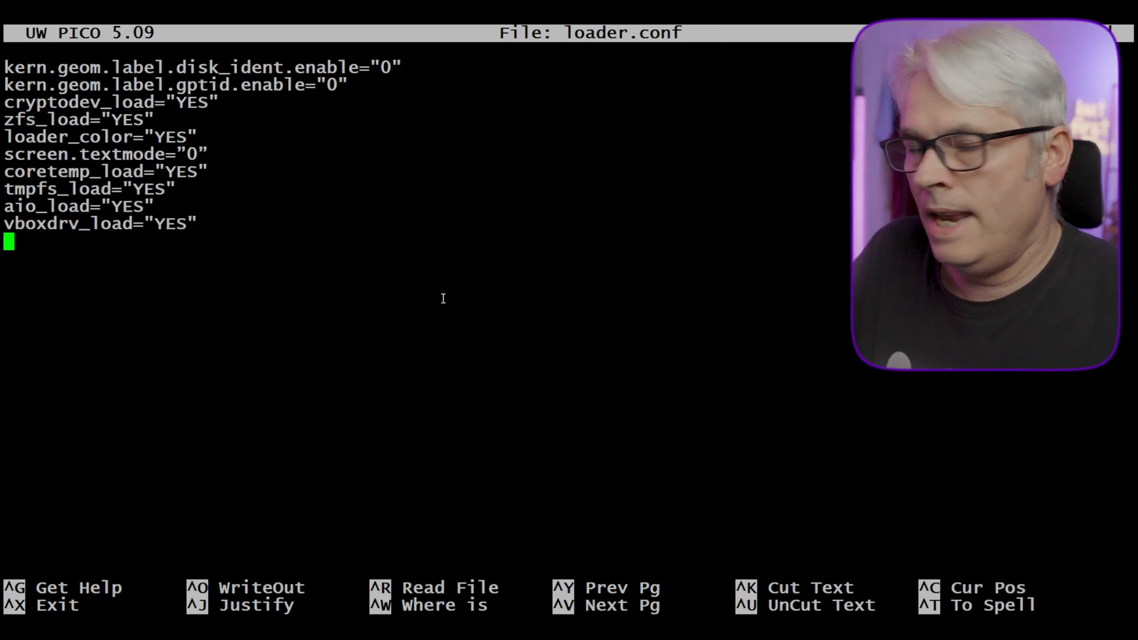
key(ctrl+o)
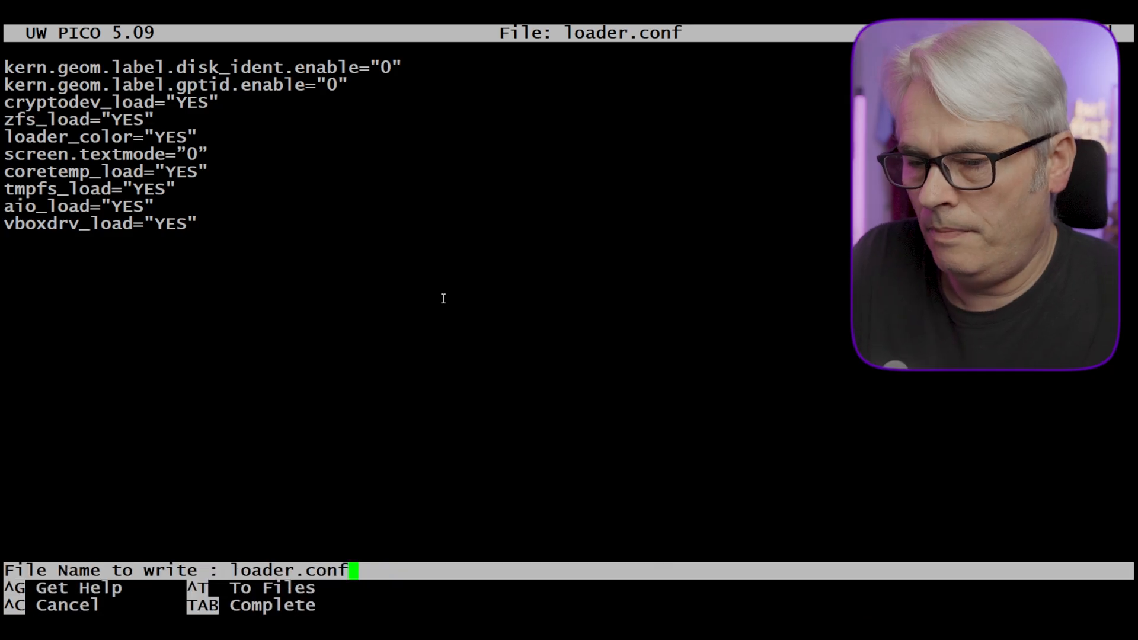
key(Enter)
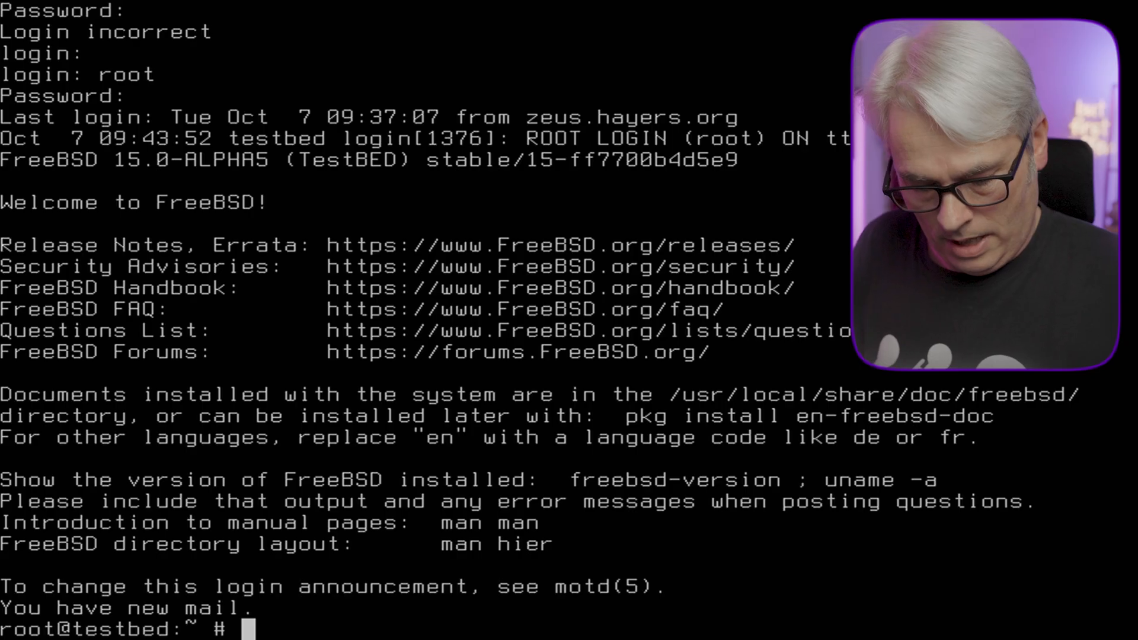
Step: Reboot testbed, enter single-user mode, retry the ada0p1 msdosfs mount, then shut down
text(shutdown -r)
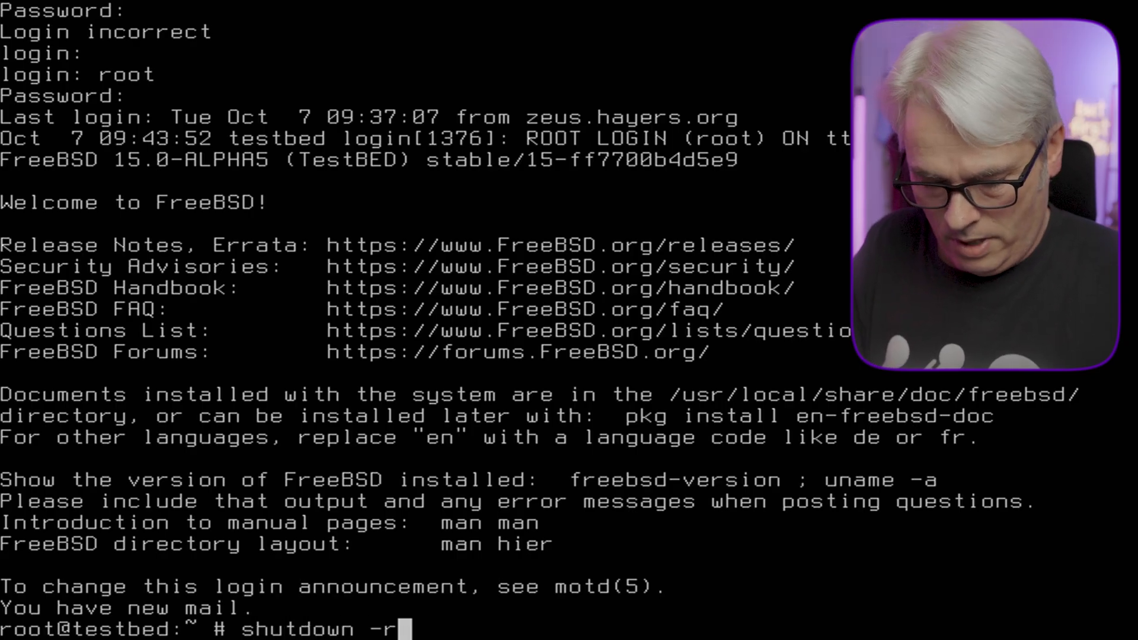
text(now)
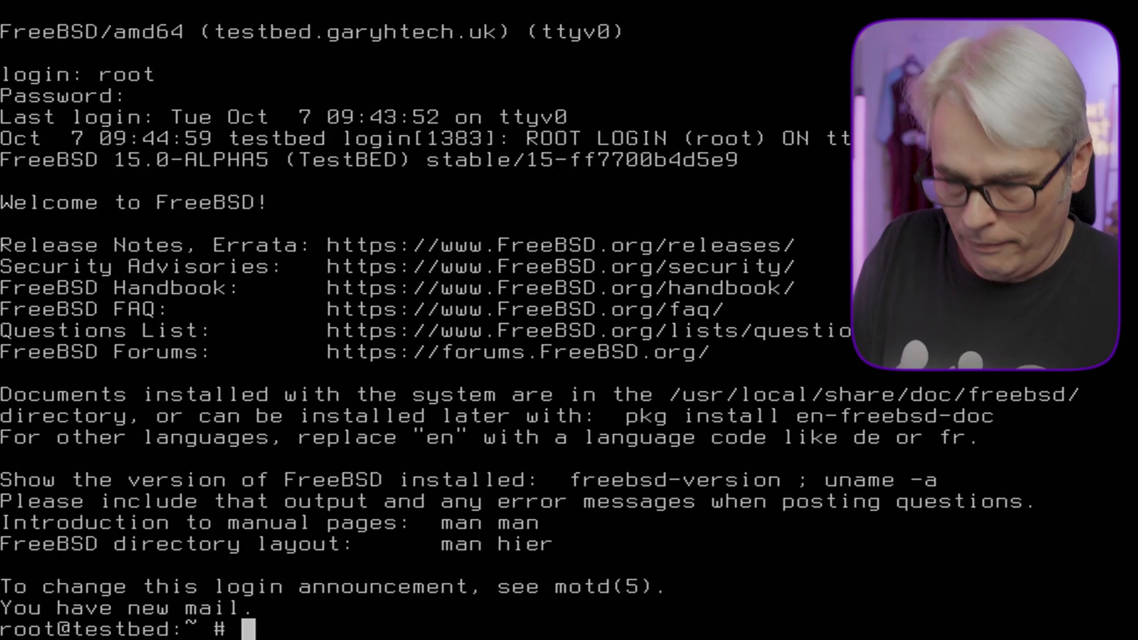
text(shutdown now)
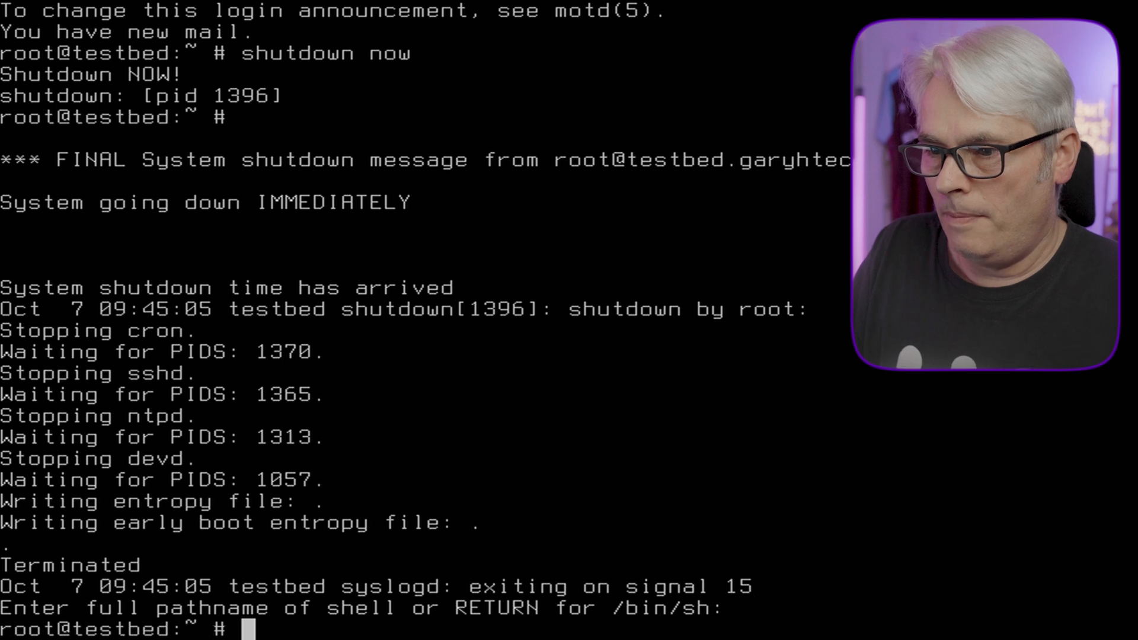
text(mount -t msdosfs /dev/ada0p1 /mnt)
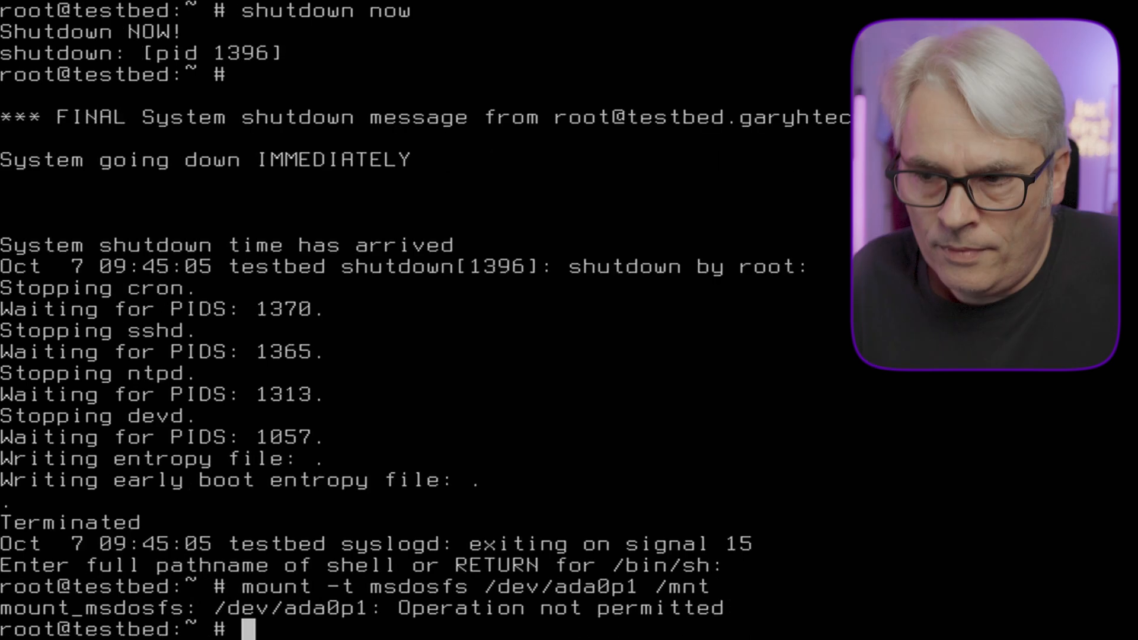
text(shut)
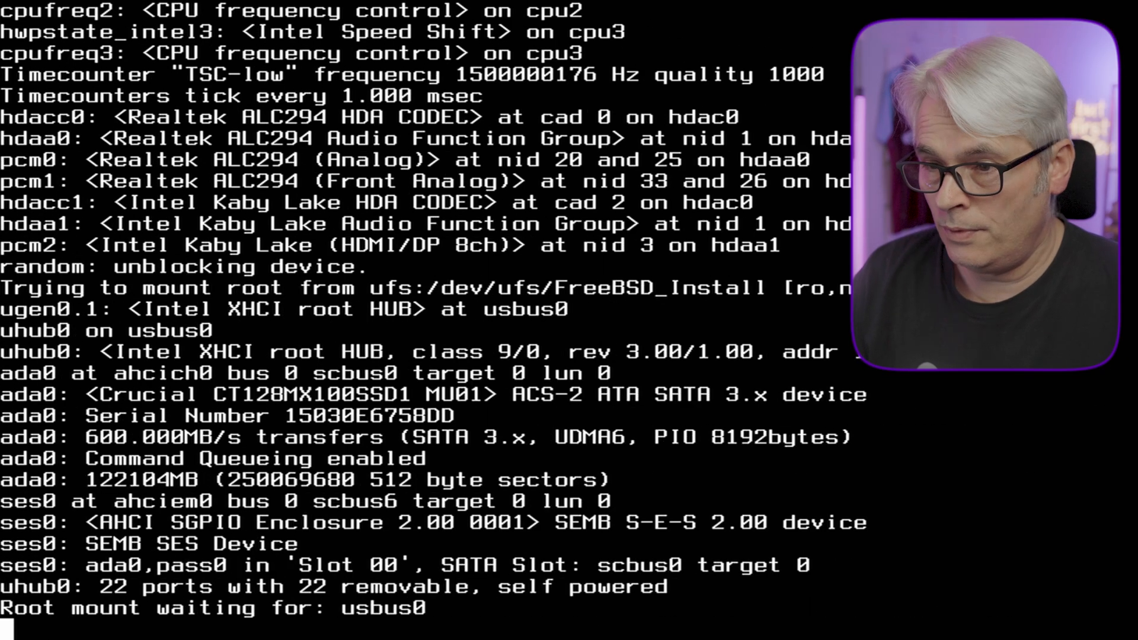
Step: Page through the gpart list output for ada0 and the USB stick
scroll(down, 3)
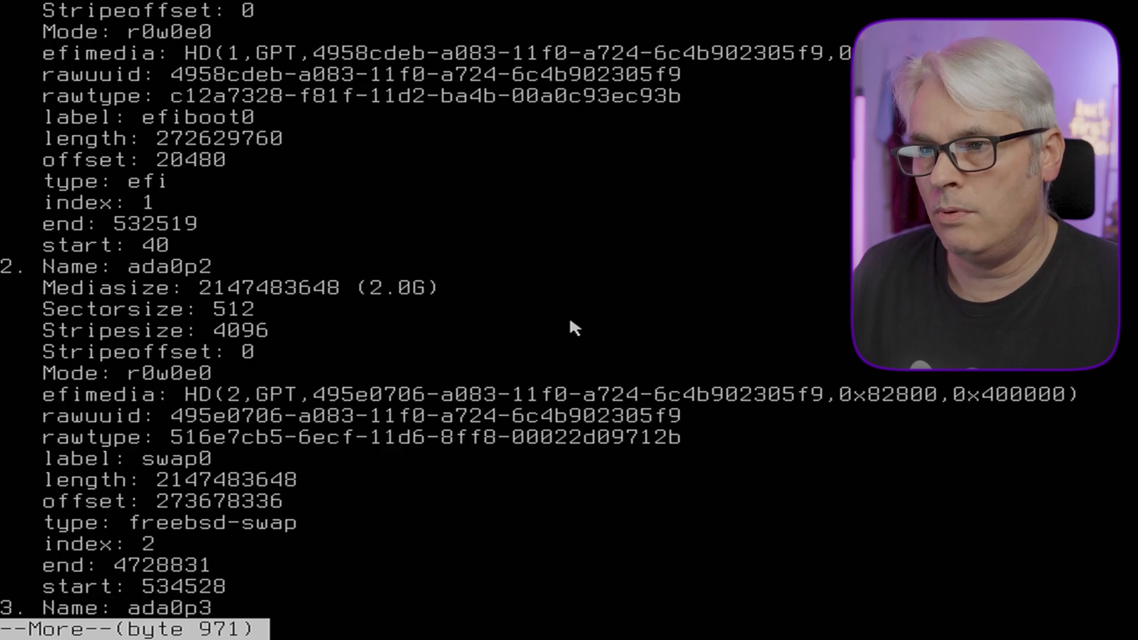
key(space)
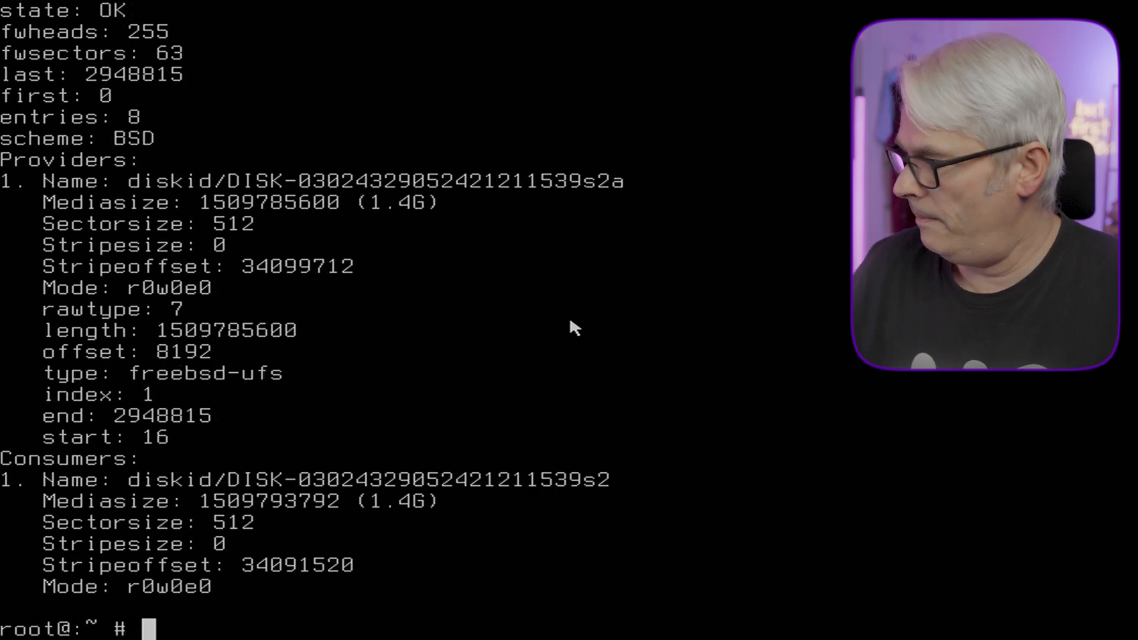
Step: Mount /dev/ada0p1 as msdosfs on /mnt, list it, and change into the boot folder
text(mount -t)
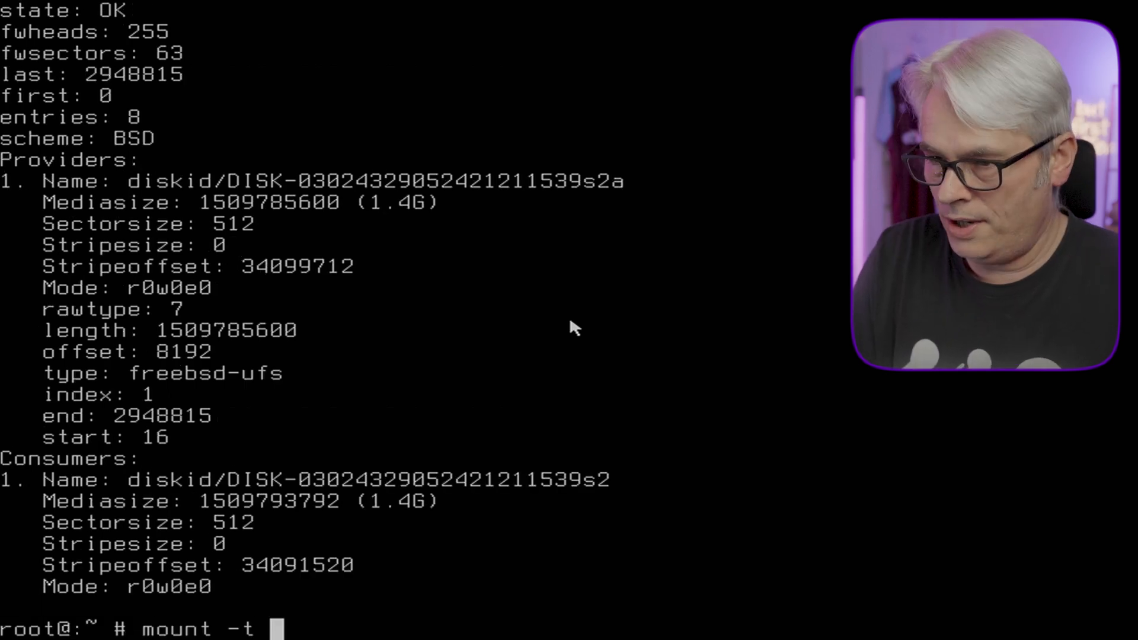
text(msdos)
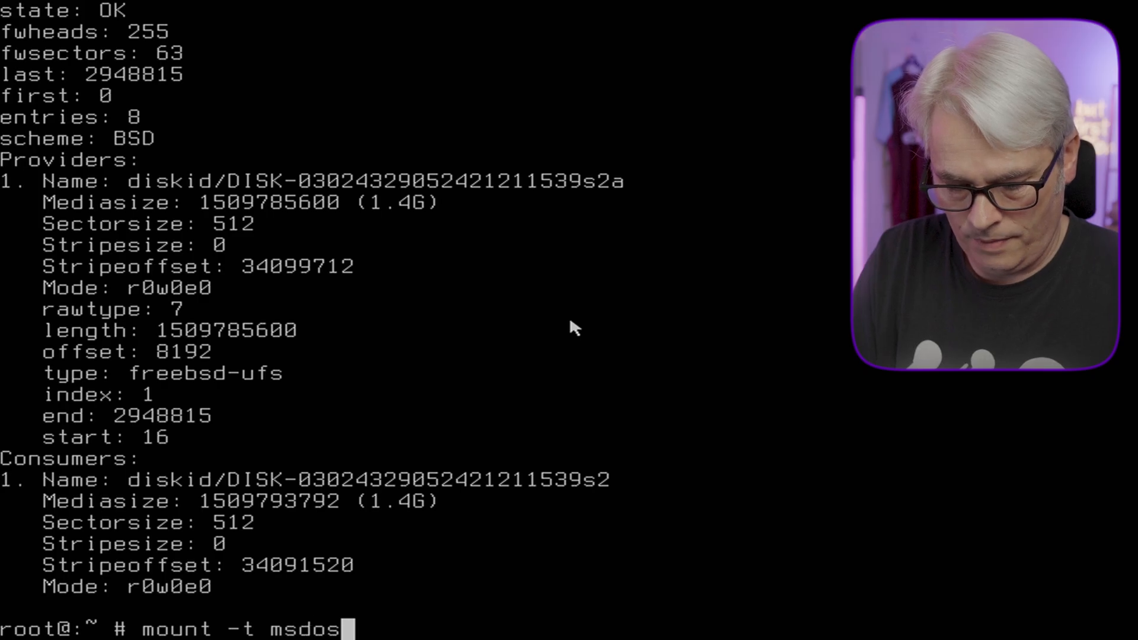
text(fs /)
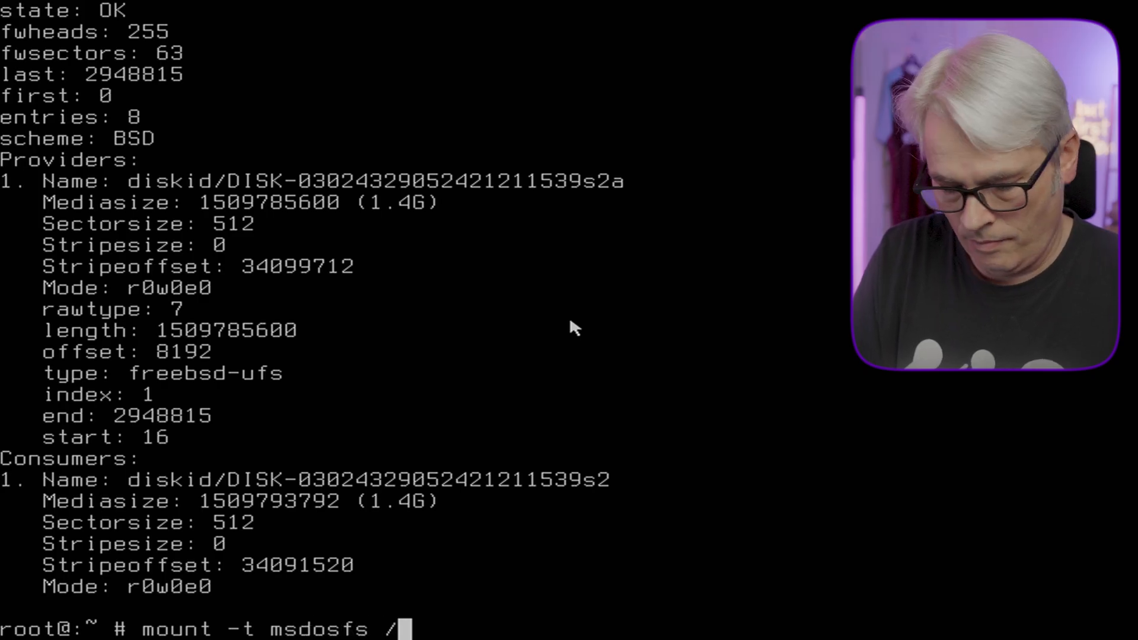
text(dev/ada)
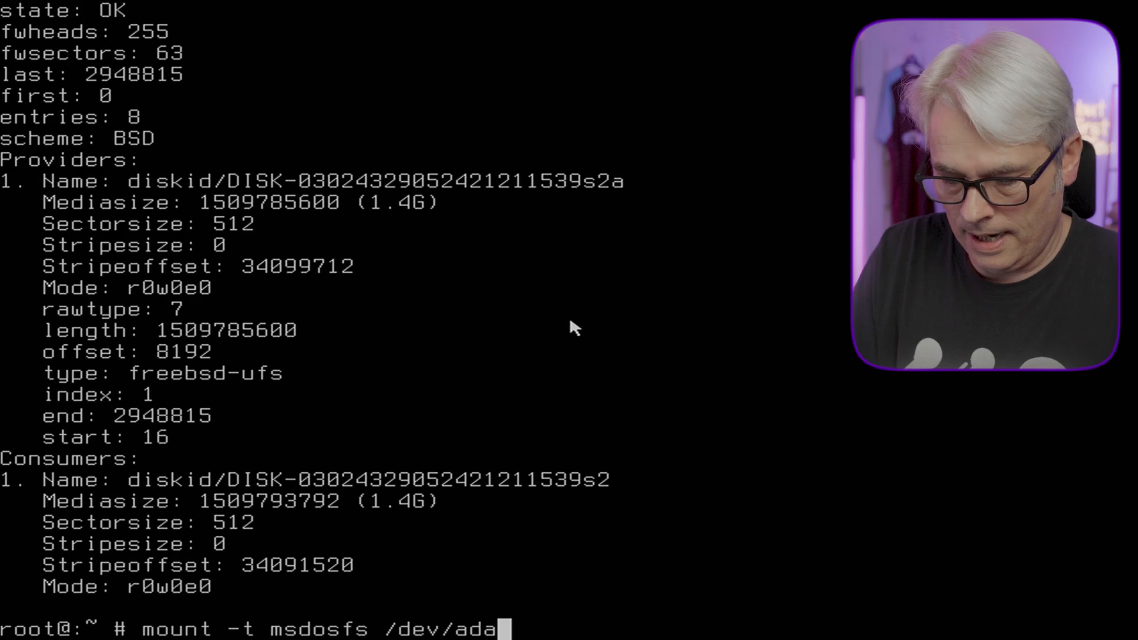
text(0p1 /mnt)
text(cd /mnt/)
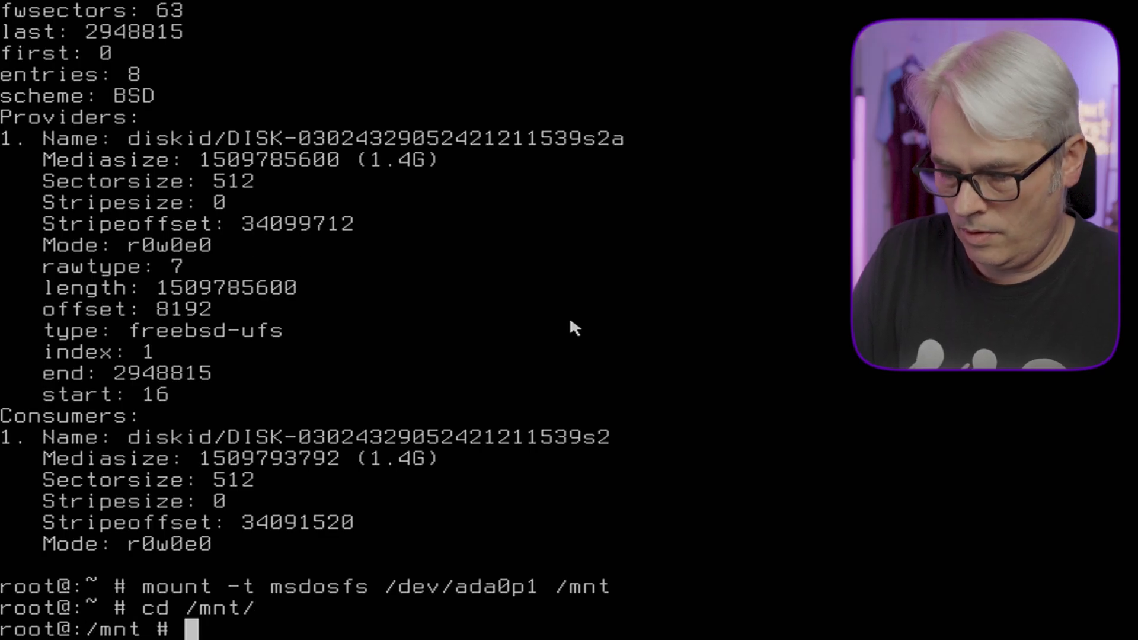
text(ls)
text(cd efi/)
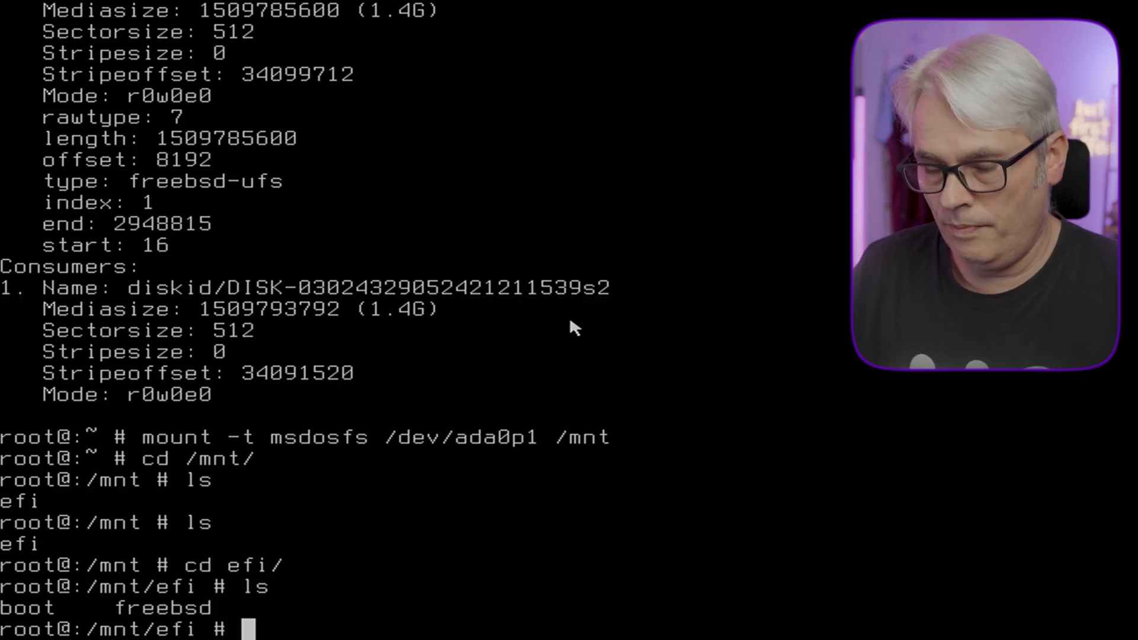
text(cd boot/)
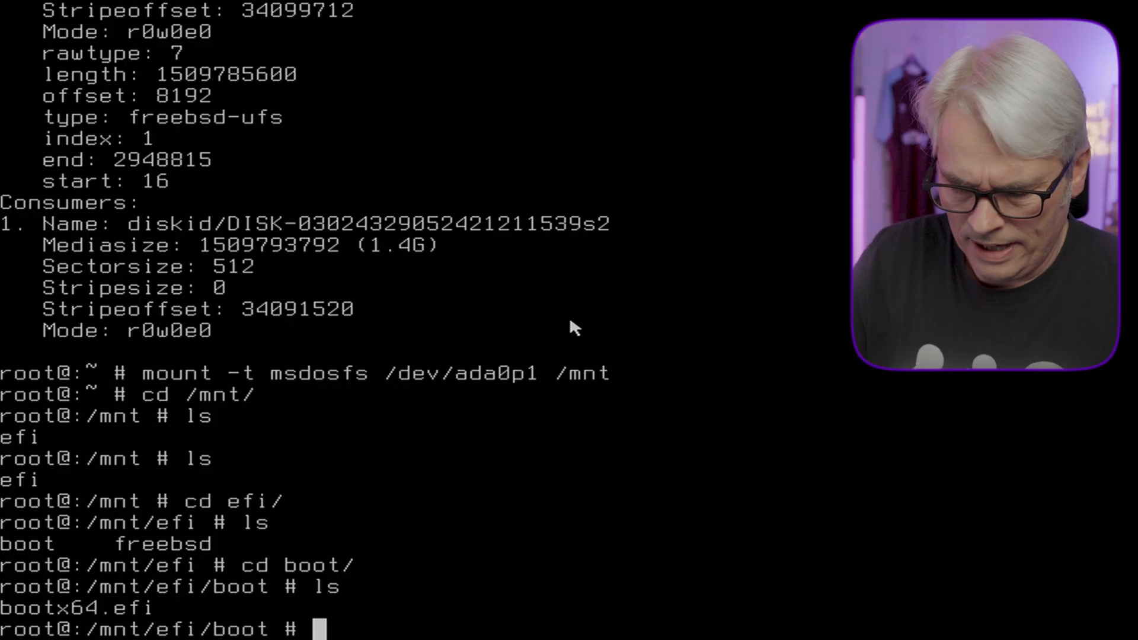
Step: Copy bootx64.efi to bootx64.efi-old, then copy /boot/boot1.efi over bootx64.efi
text(cp)
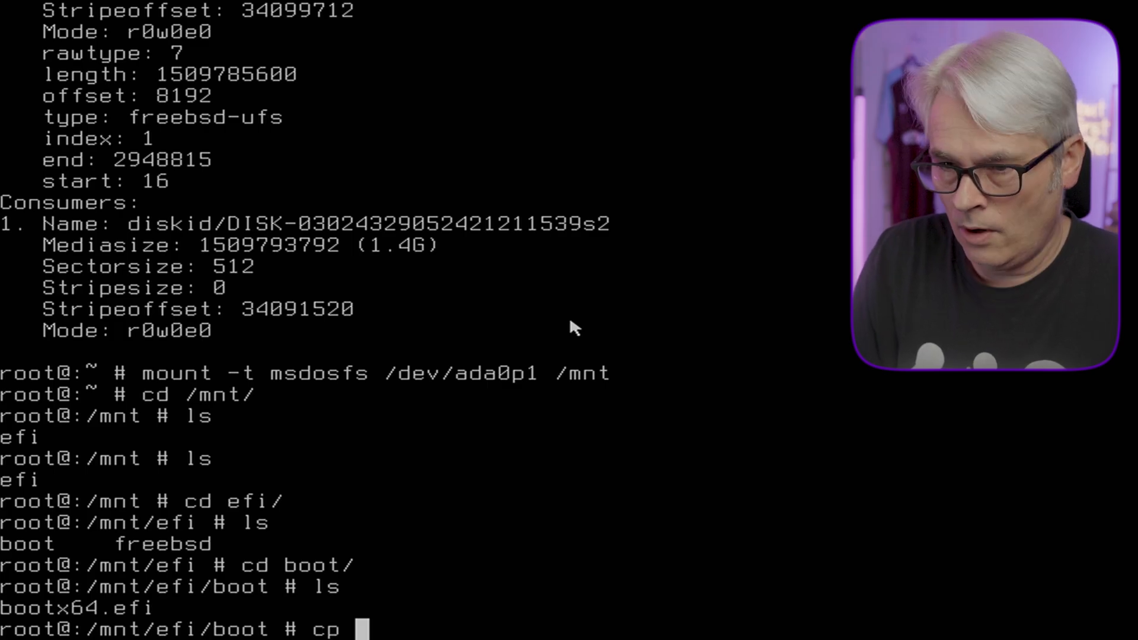
text(bootx64.efi bootx64.efi-old)
text(/)
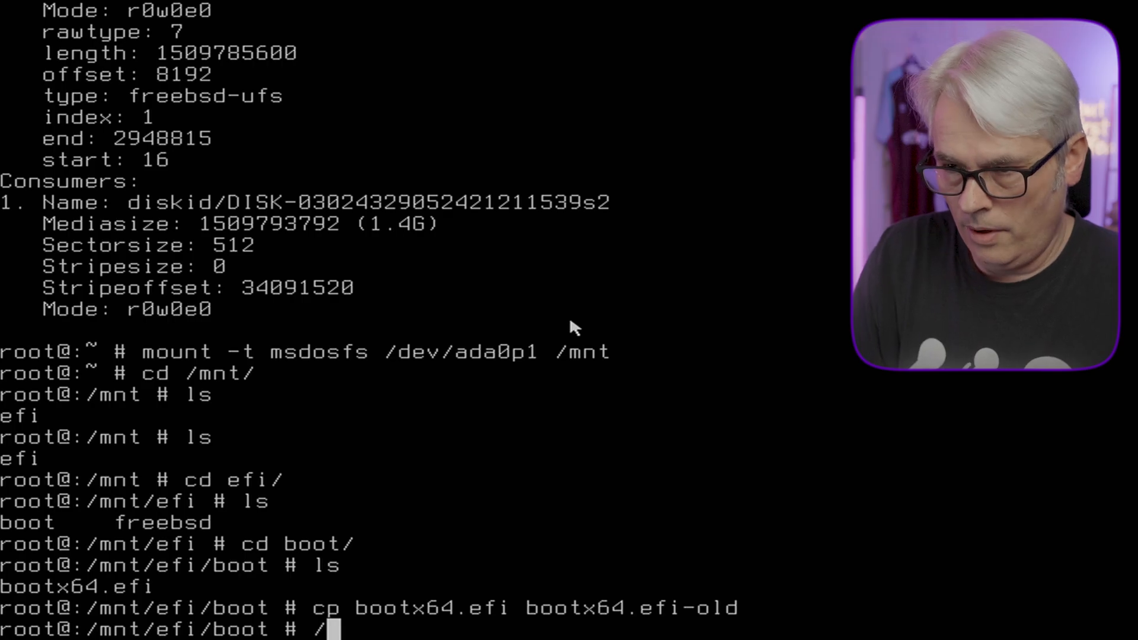
text(cp)
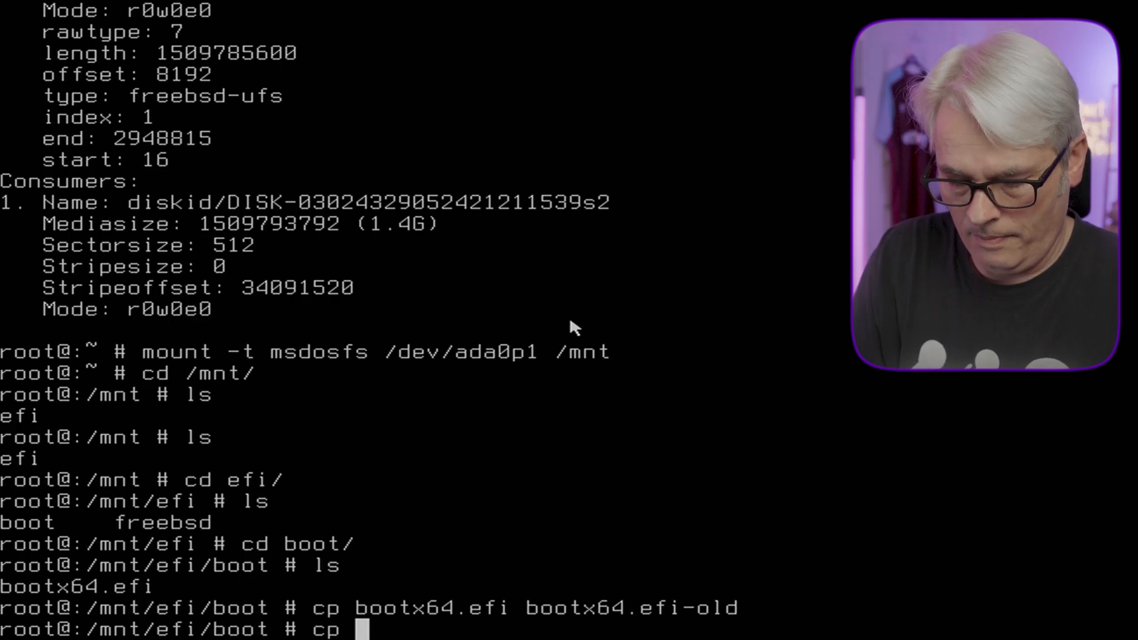
text(/boot/loader)
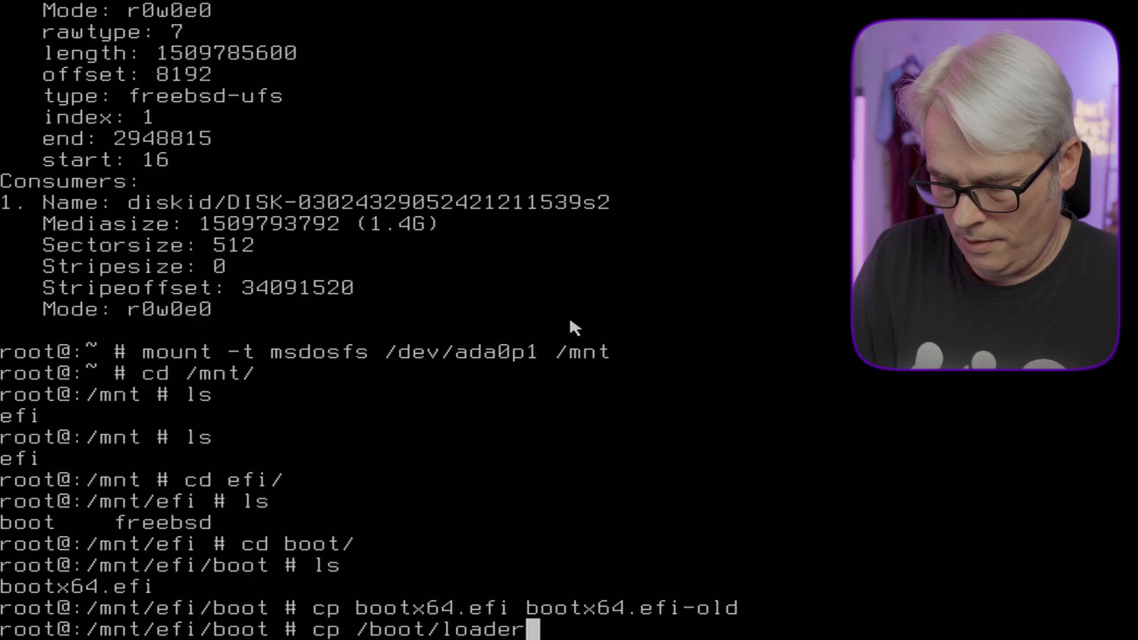
text(.efi)
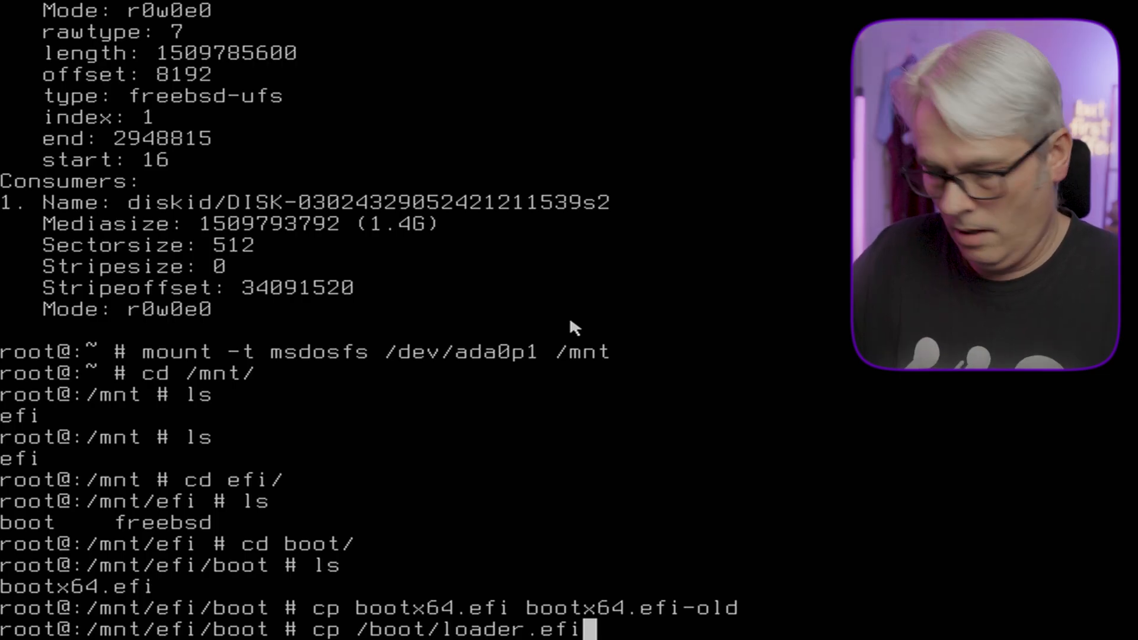
key(Backspace)
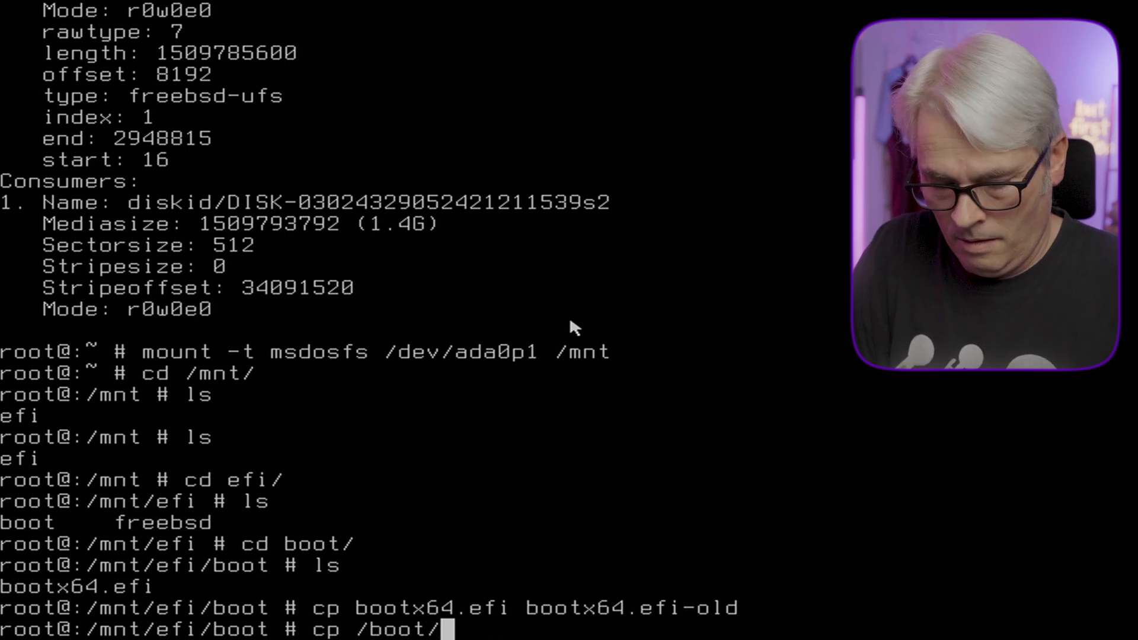
text(boot1)
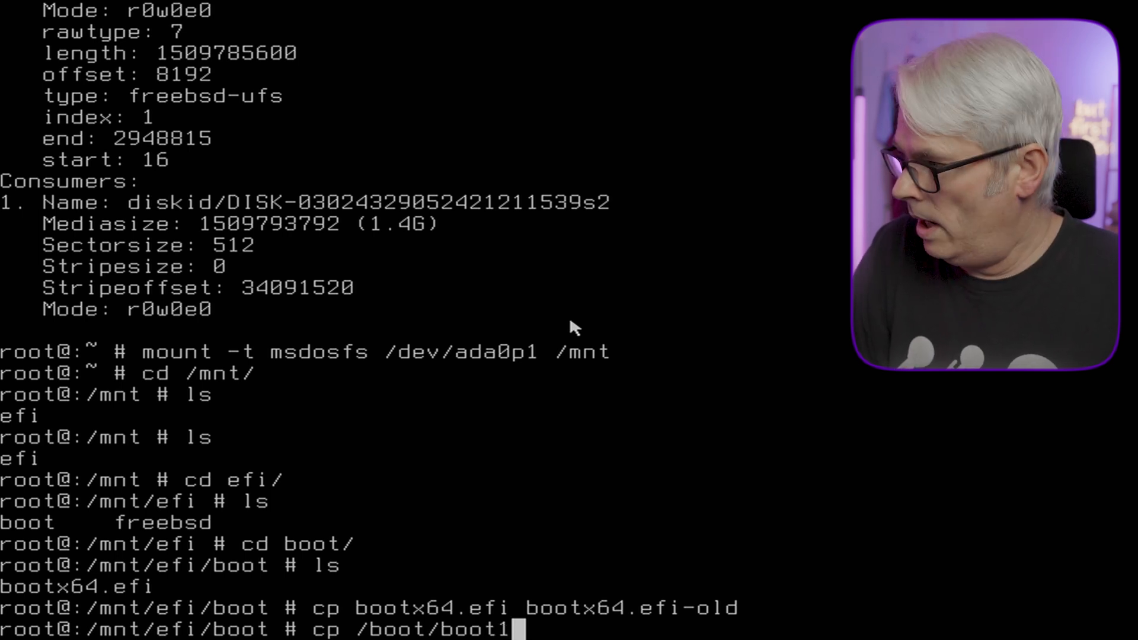
text(/efi)
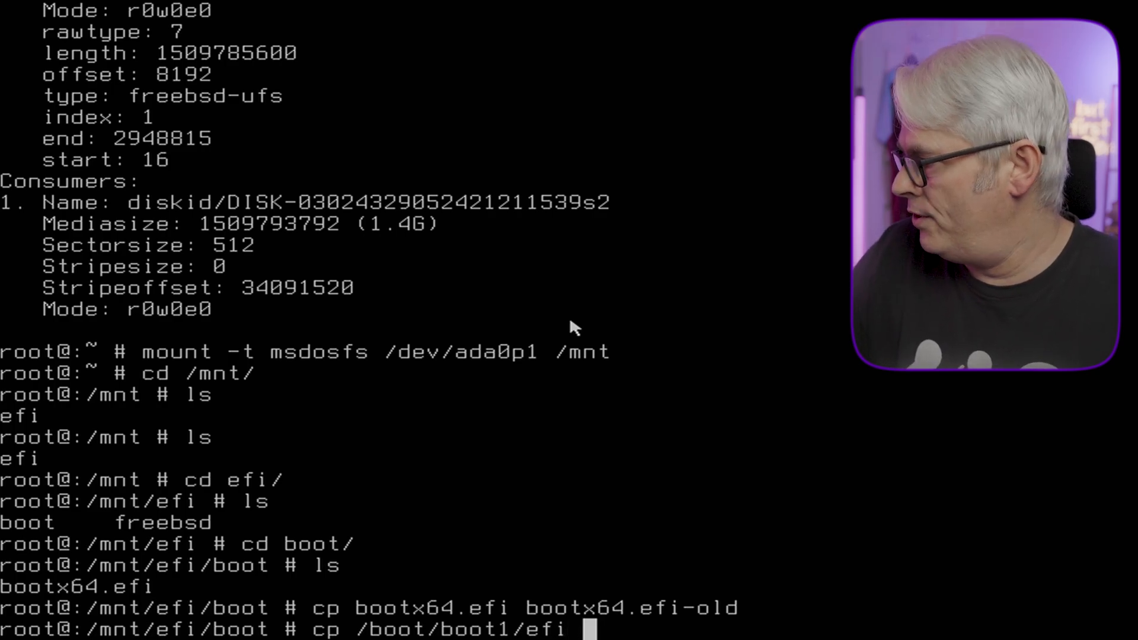
text(bootx64.efi)
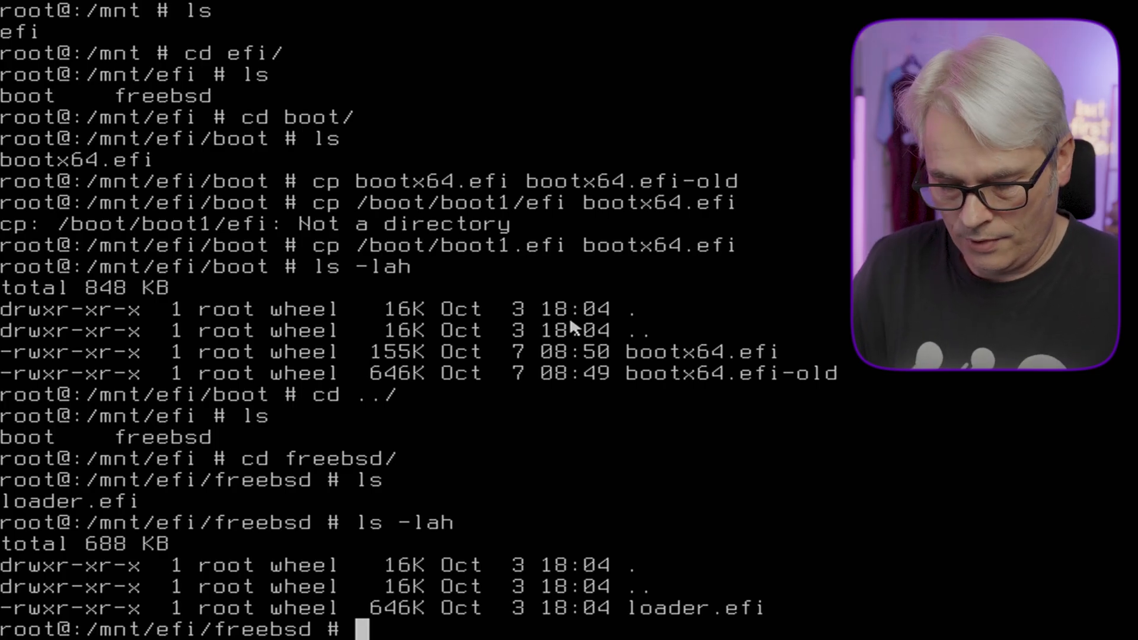
Step: Copy /boot/loader.efi over loader.efi, list the directory with ls -lah, and clear the screen
text(cp /boot/loader)
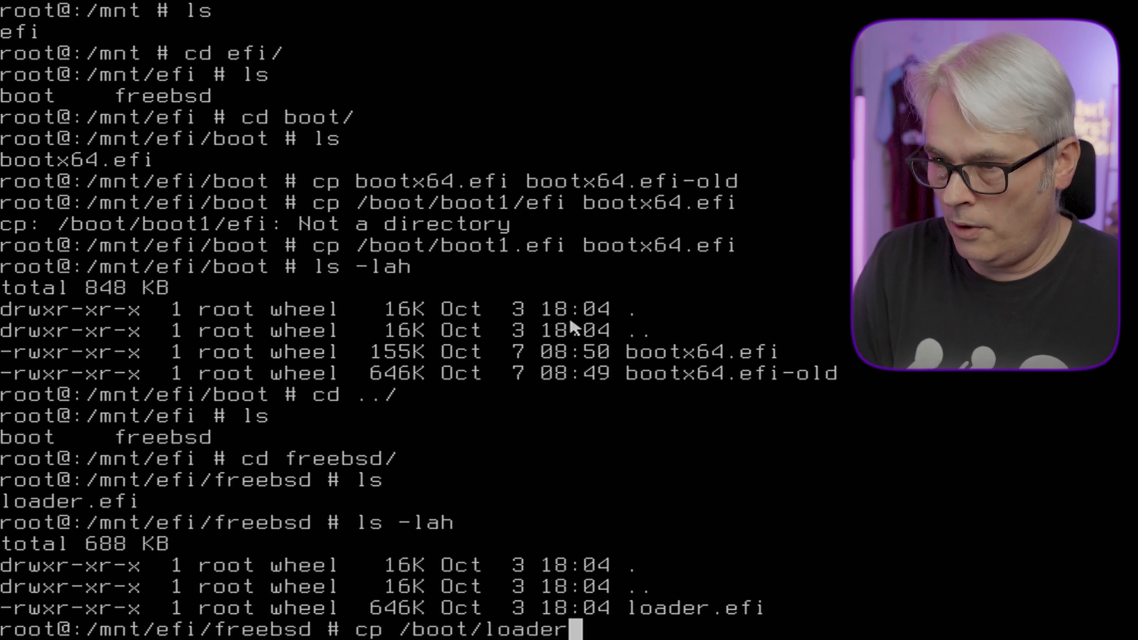
text(.efi loader.efi)
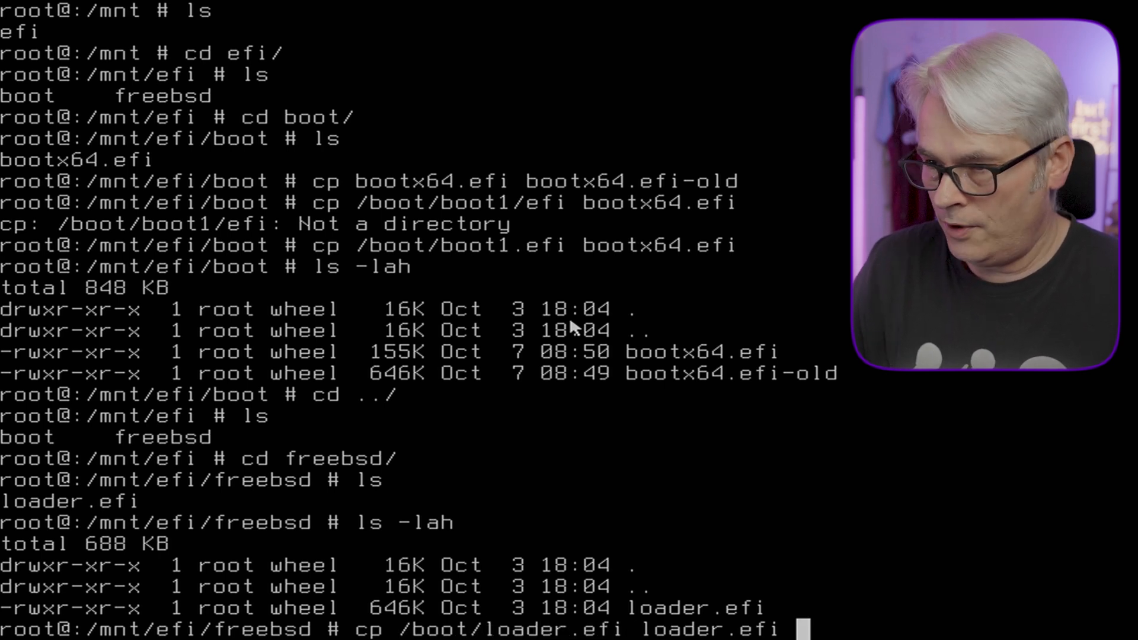
text(ls -lah)
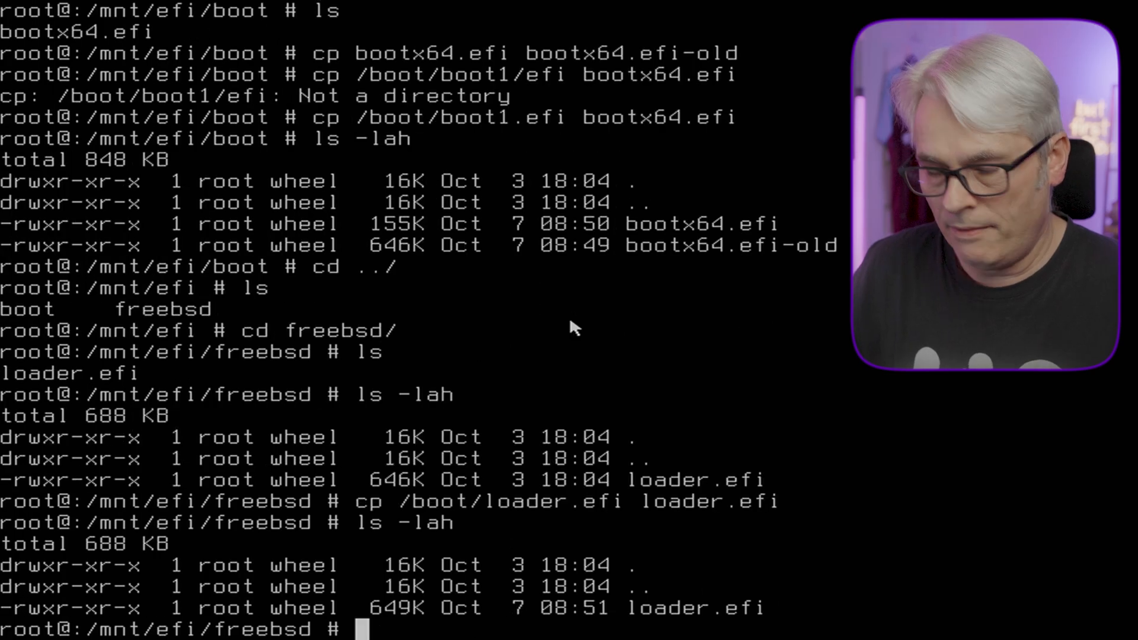
text(clear)
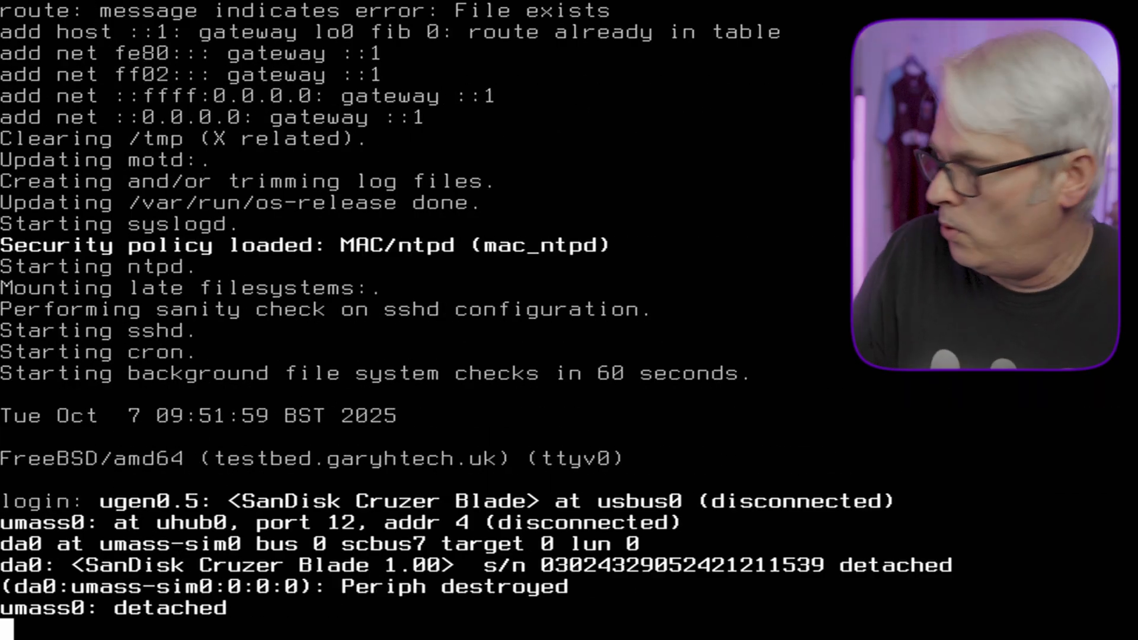
Step: Log in as root at the testbed login prompt after the unaided reboot
text(r)
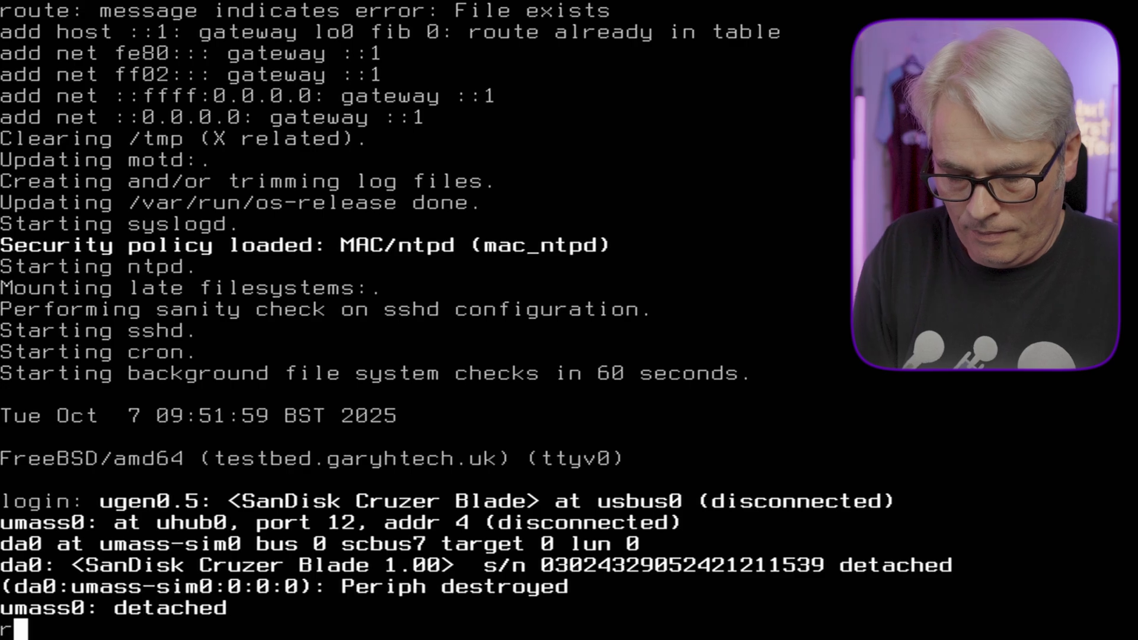
text(root)
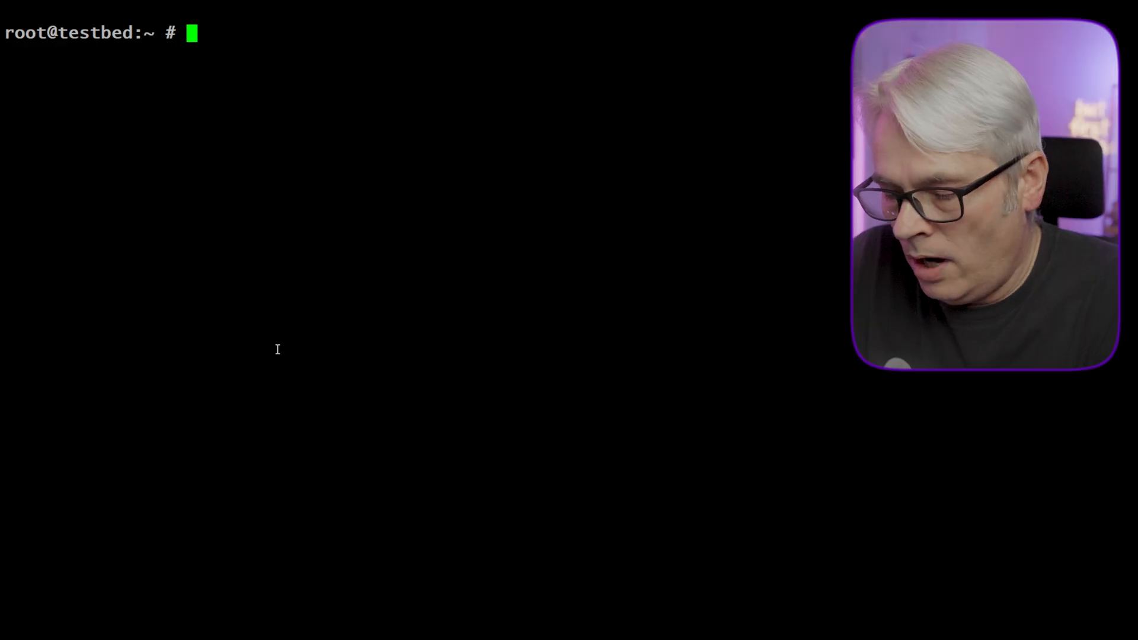
Step: Run mount /dev/ada0p1 /mnt/ and get Operation not permitted
text(mount -t /dev/a)
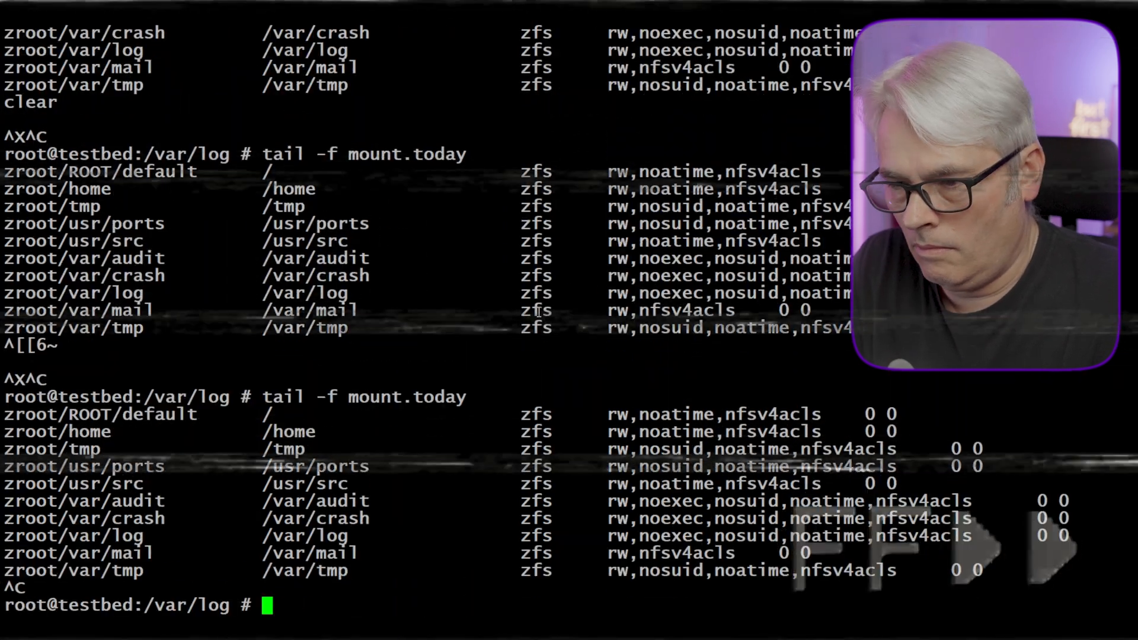
text(mount /dev/ada0p1 /mnt/)
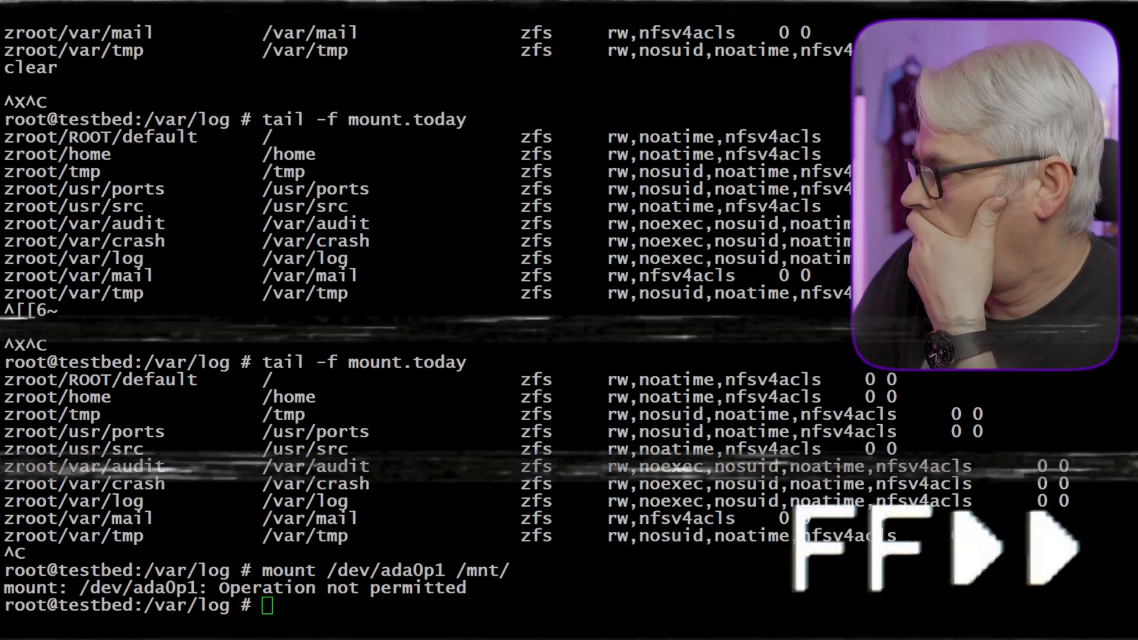